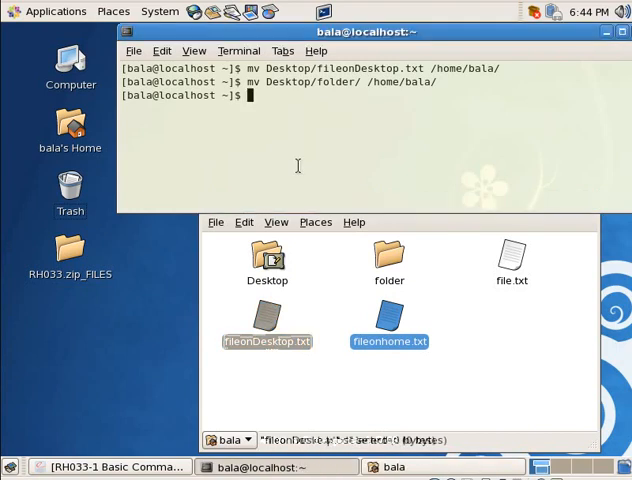
Rename fileonDesktop.txt to fileonhome.txt with mv
type("mv")
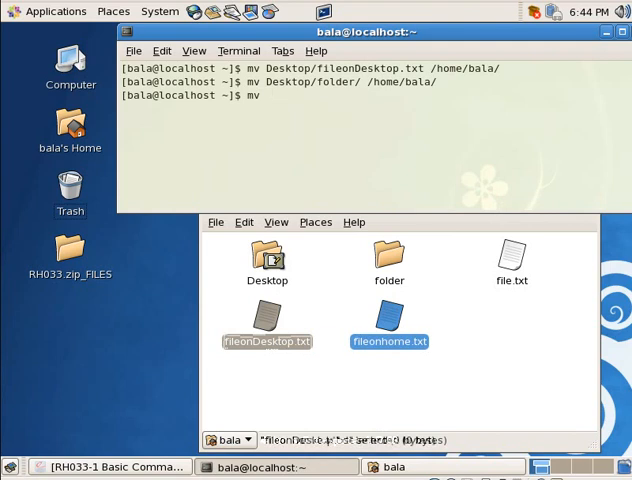
type("fi")
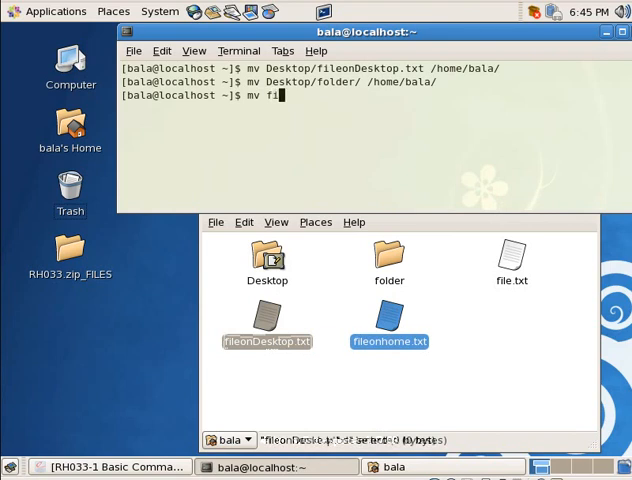
type("leonDesktop.txt")
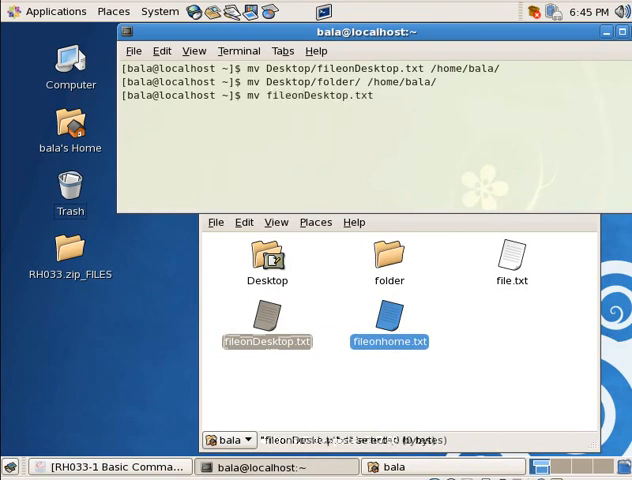
type("fileonDesktop.txt")
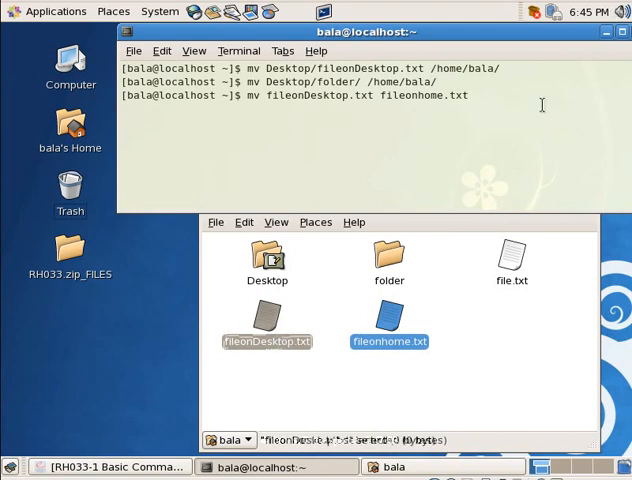
key("Return")
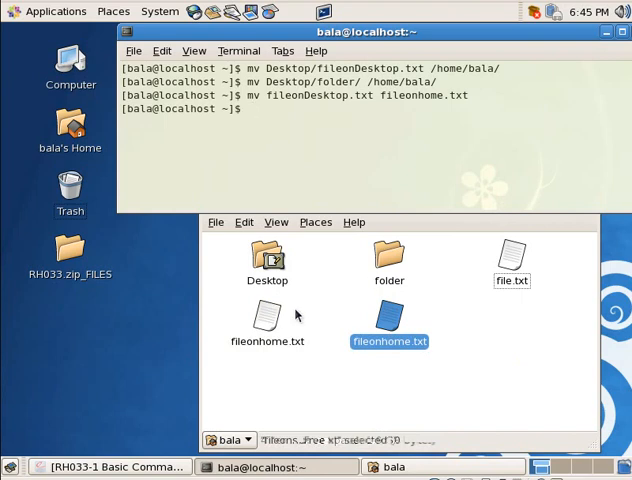
left_click(104, 466)
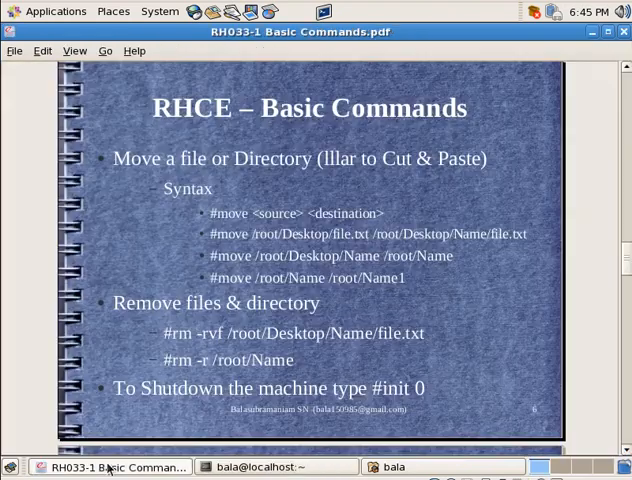
scroll("down", 3)
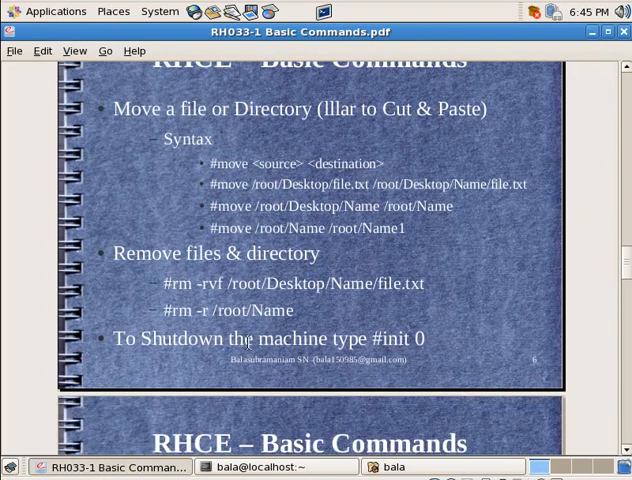
scroll("down", 3)
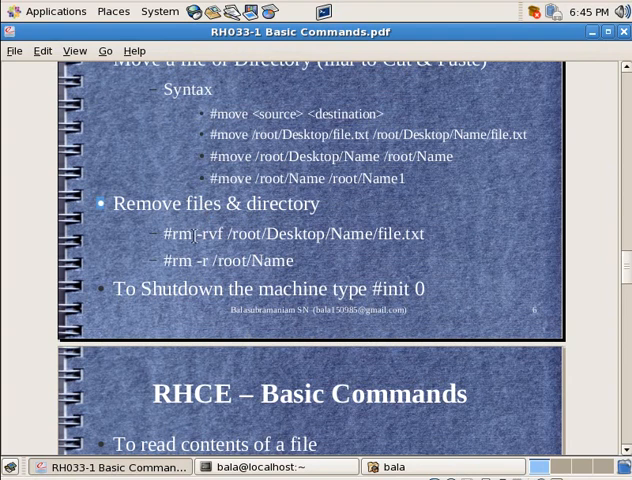
double_click(178, 232)
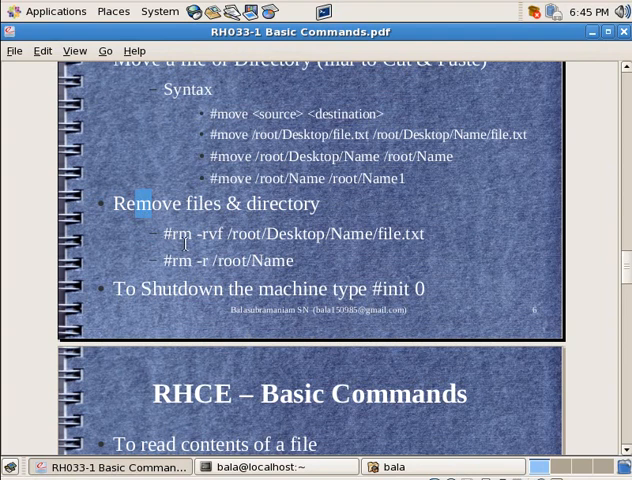
scroll("down", 3)
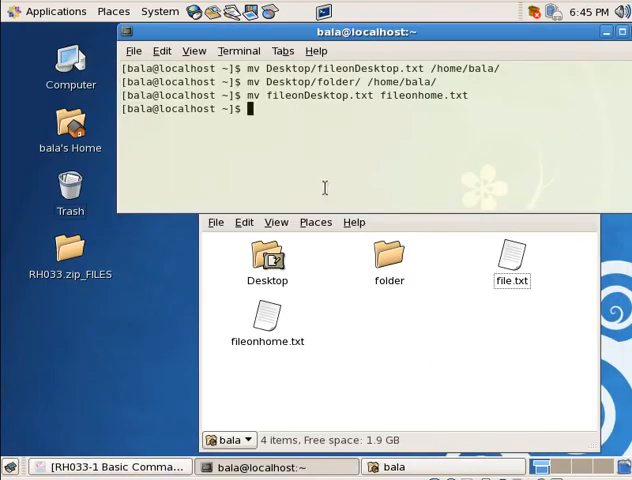
mouse_move(320, 174)
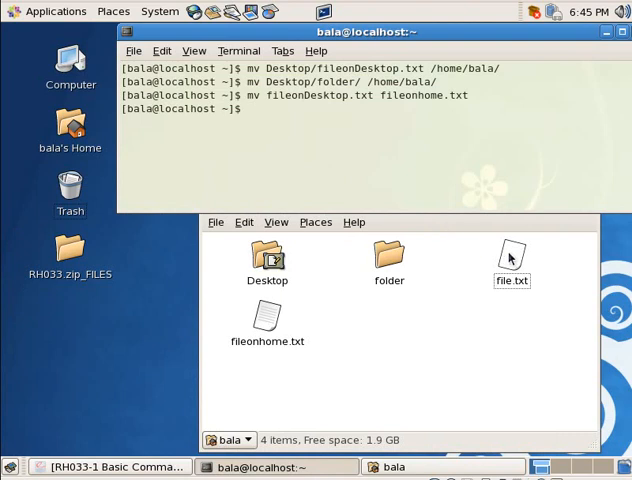
Delete file.txt from the home folder with rm
left_click(512, 258)
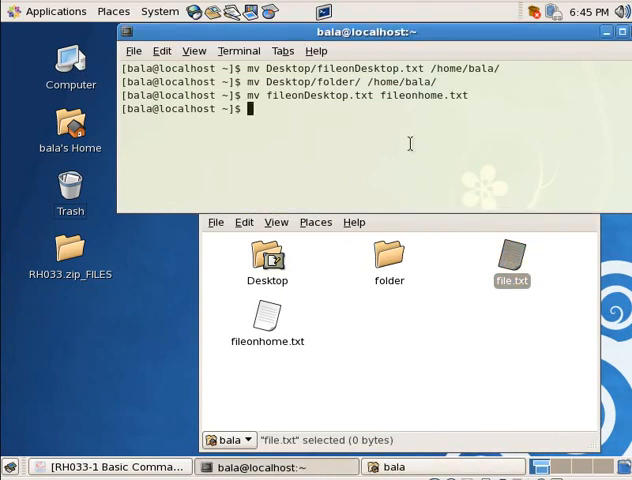
type("rm")
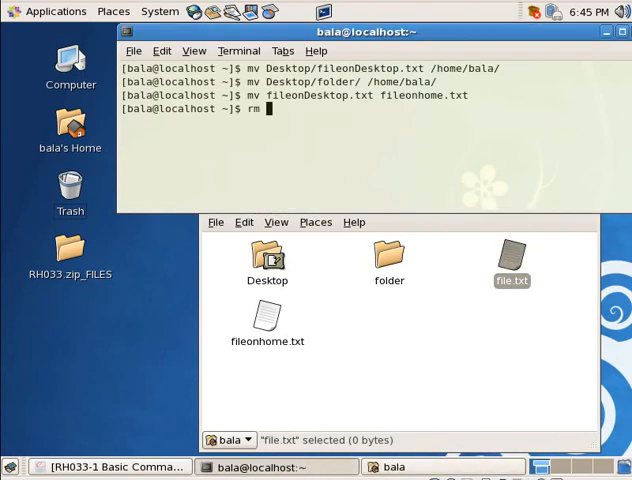
type("f")
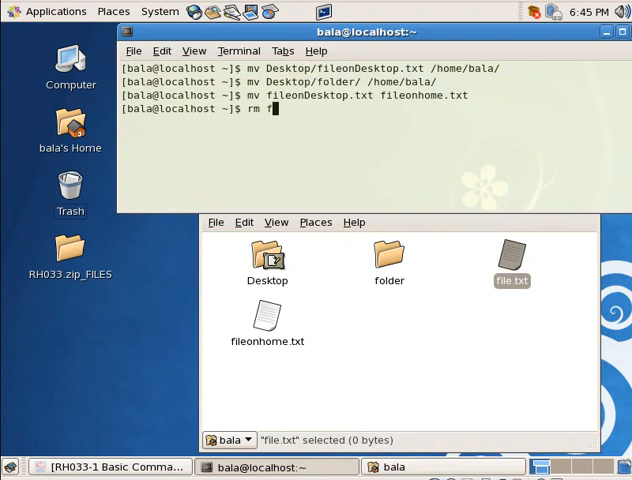
type("ile.txt")
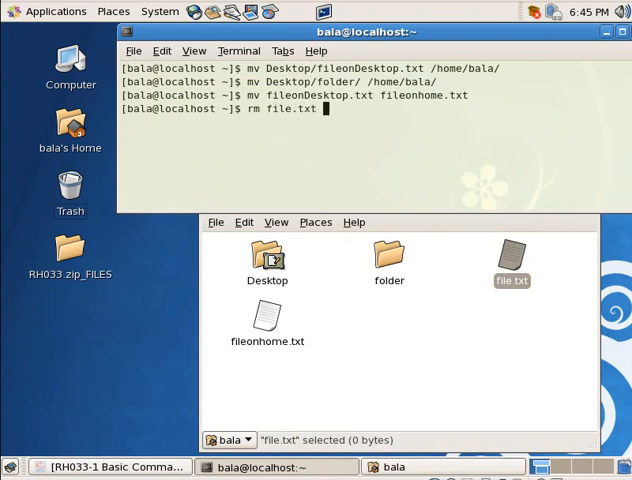
key("Return")
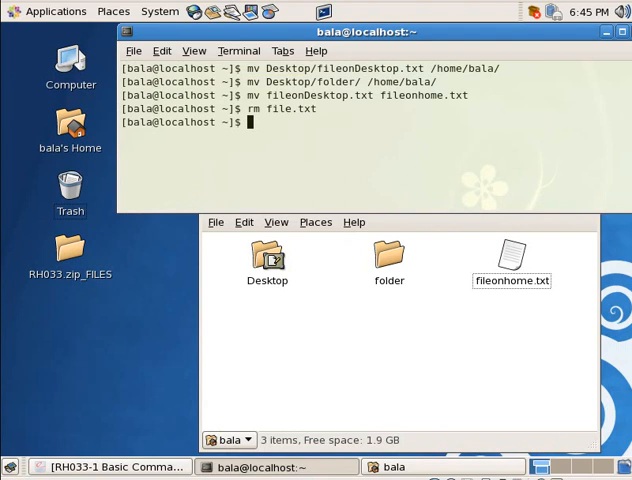
Attempt rm folder/, which is refused as a directory, then prepare rm -r folder/
type("rm f")
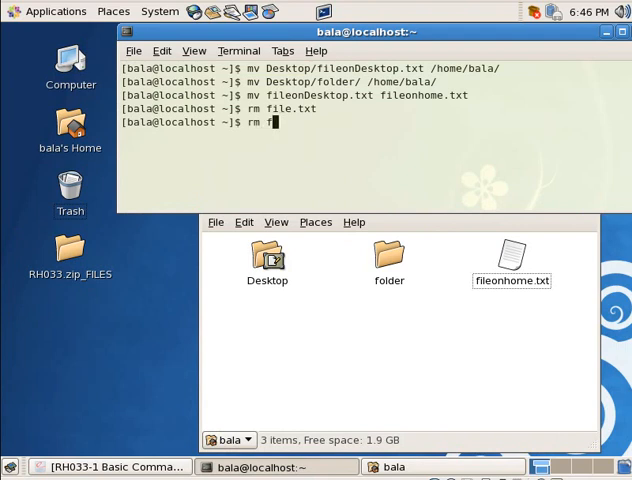
type("older/")
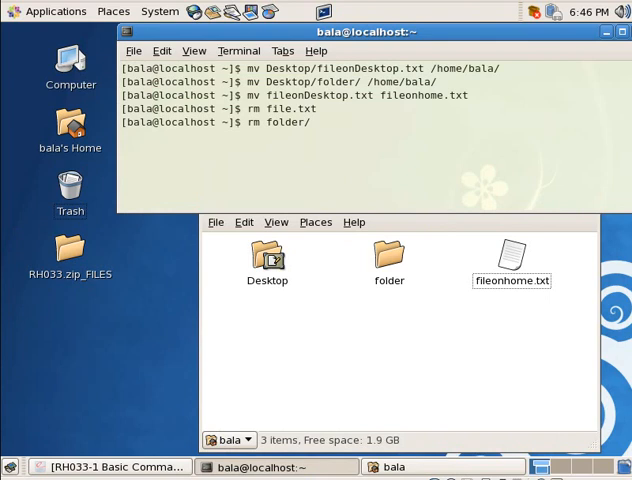
key("Return")
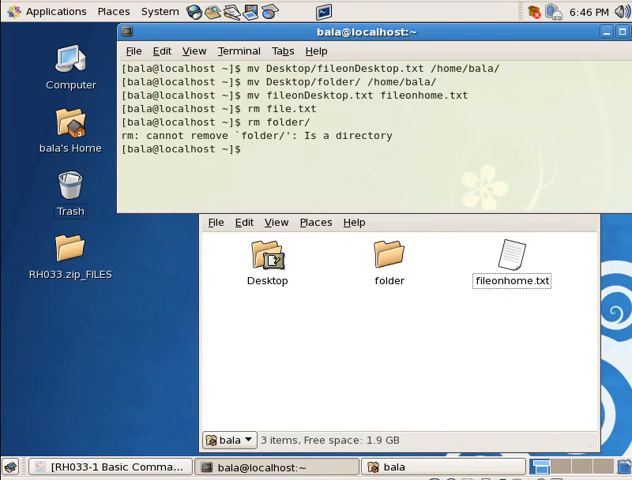
type("rm folder/")
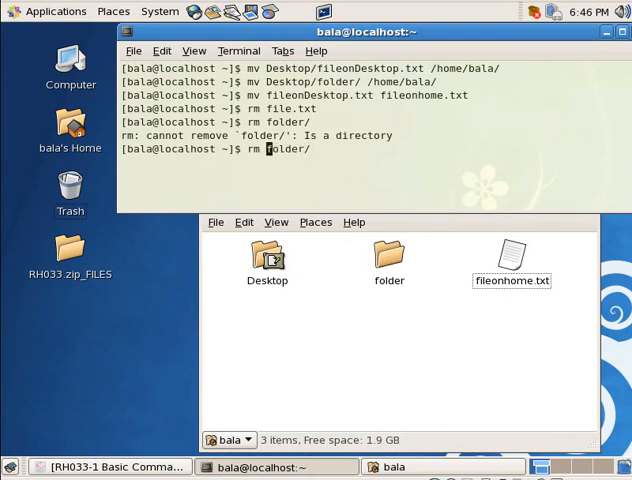
type("-r")
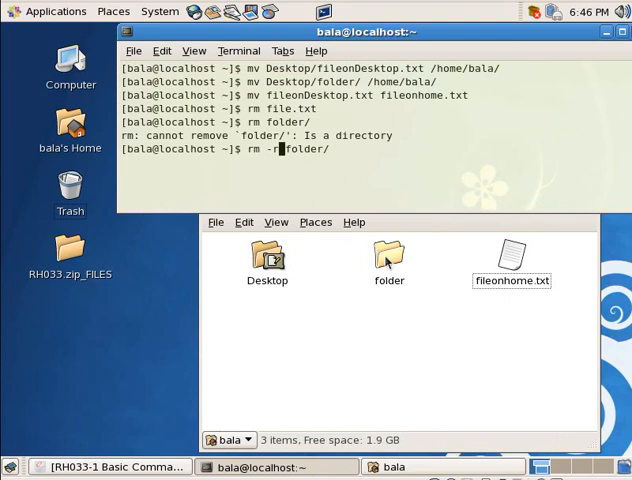
Check folder contains file.txt in Nautilus, then remove it recursively with rm -r folder/
double_click(388, 256)
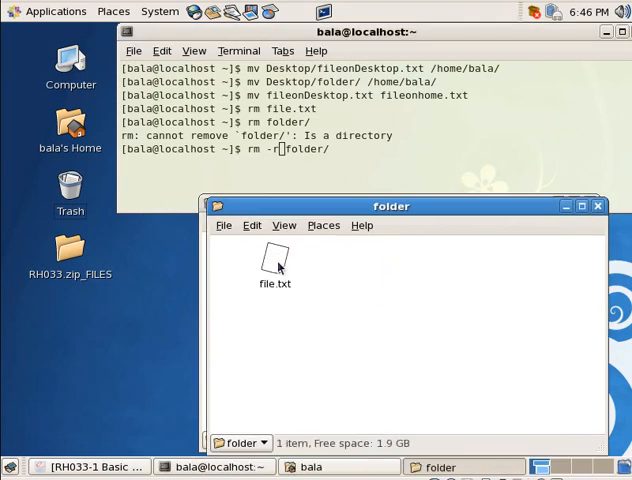
mouse_move(580, 224)
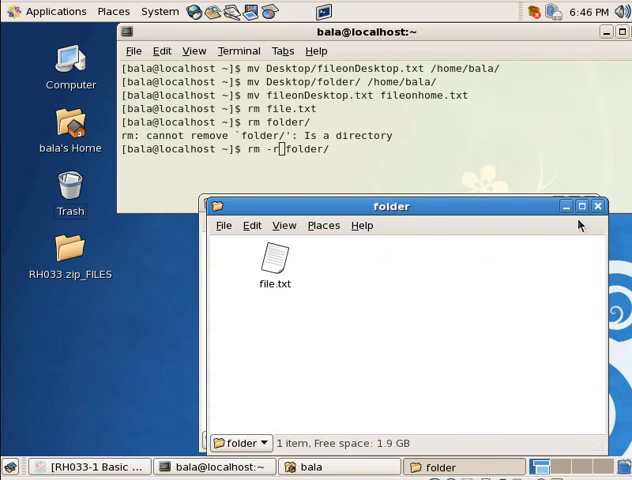
mouse_move(382, 318)
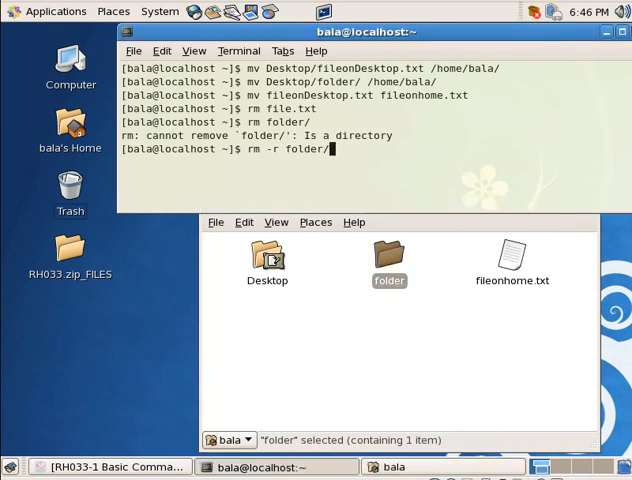
key("Return")
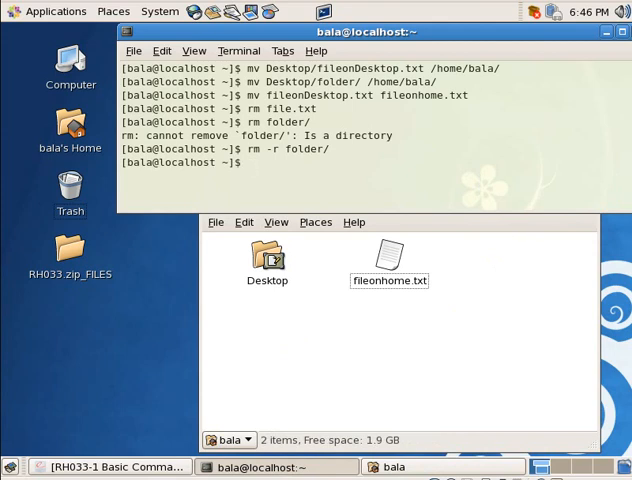
mouse_move(216, 272)
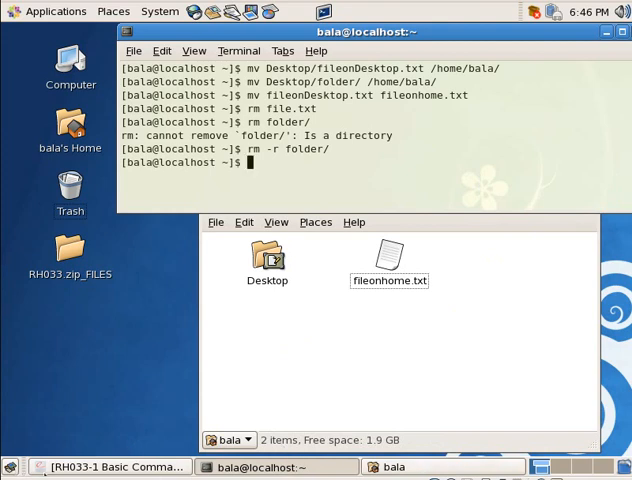
Highlight 'init 0' shutdown command in the slides and move to the cat/cd slide
left_click(110, 466)
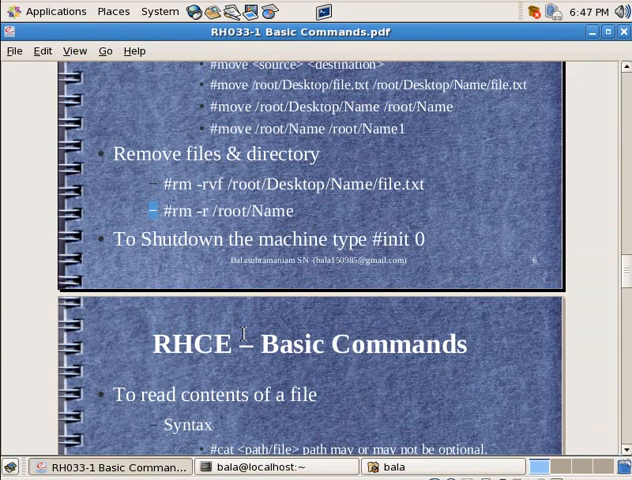
scroll("down", 3)
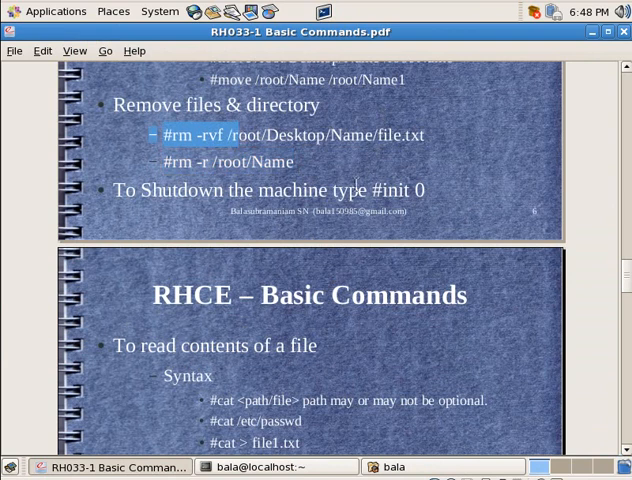
mouse_move(318, 184)
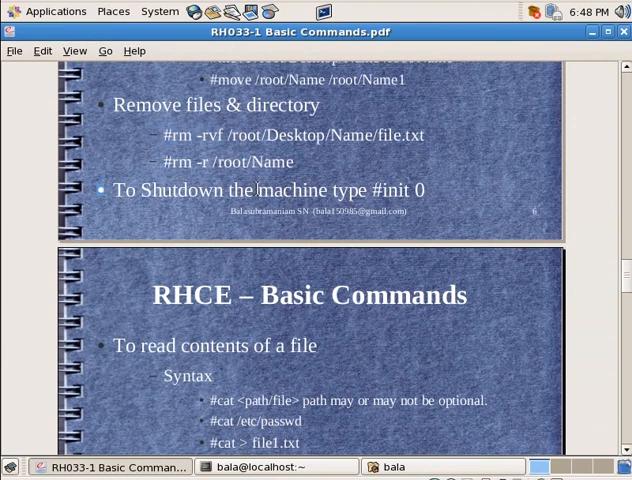
left_click_drag(256, 190, 414, 190)
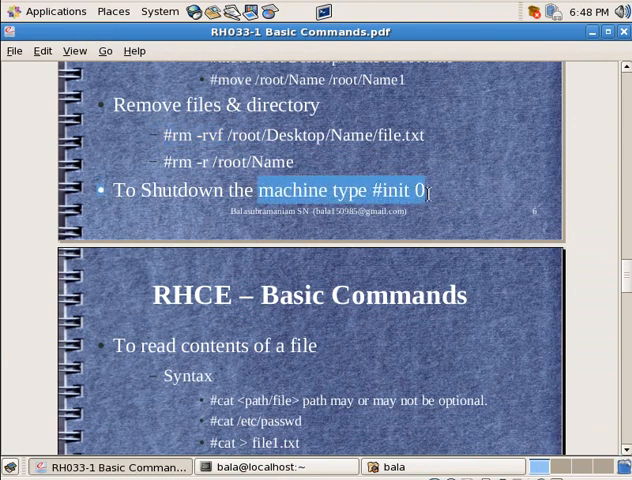
scroll("down", 3)
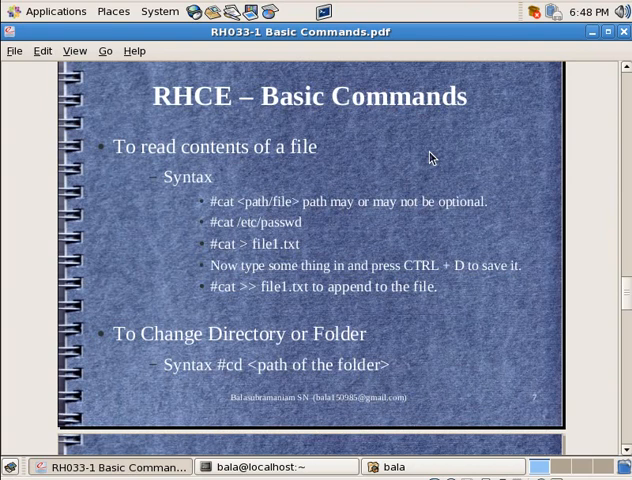
Highlight 'path' and '/etc/passwd' in the cat syntax, then bring the terminal forward
scroll("down", 3)
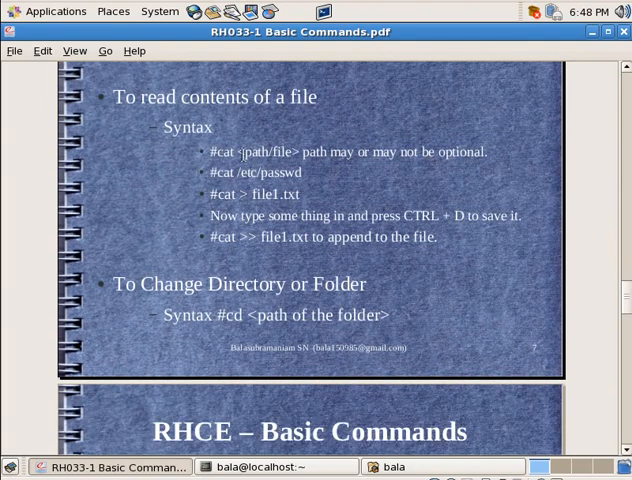
double_click(252, 152)
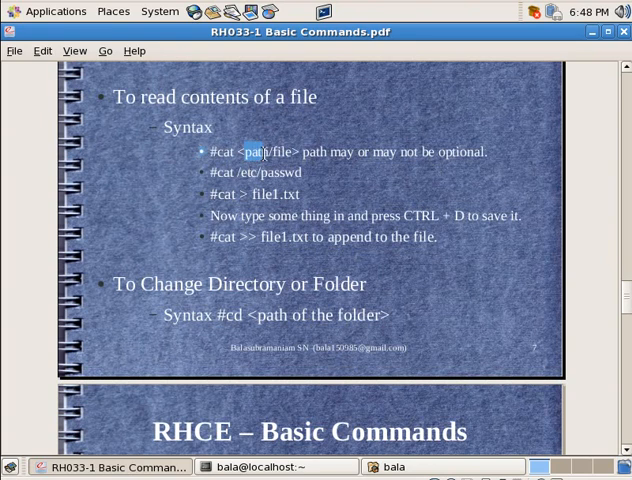
double_click(254, 152)
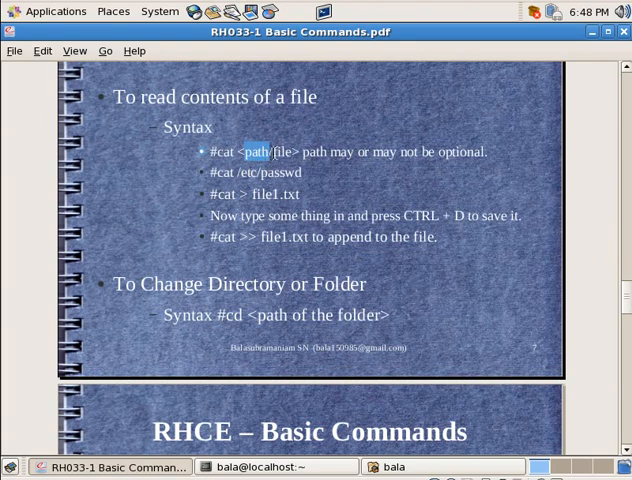
double_click(280, 152)
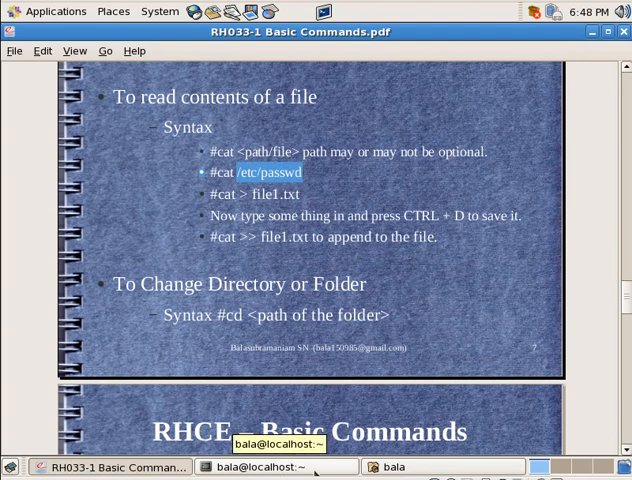
left_click(264, 468)
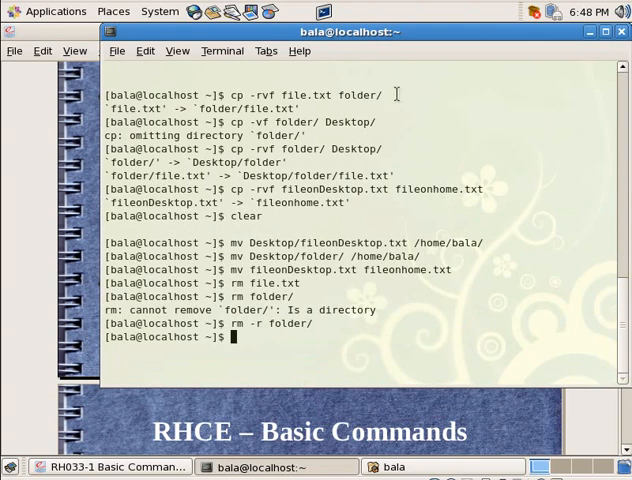
Print /etc/passwd with cat and review its user account entries
left_click(110, 468)
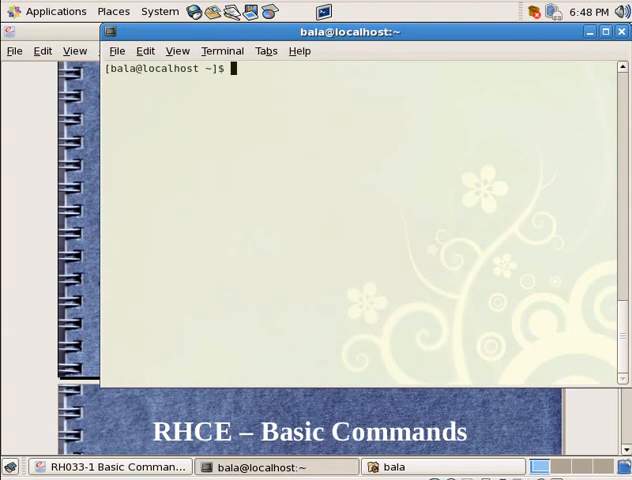
type("cat /")
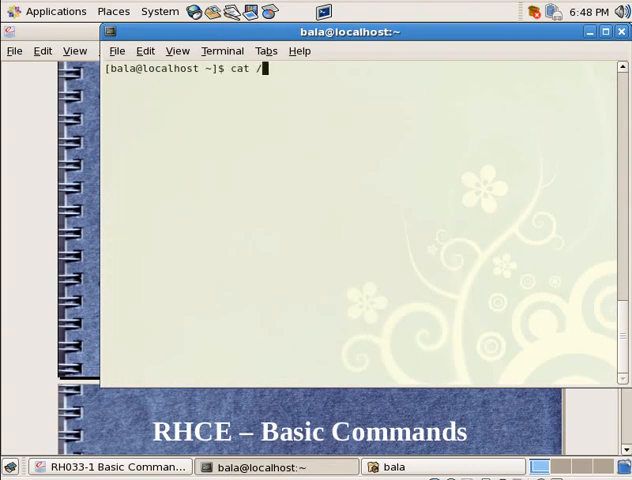
type("etc/")
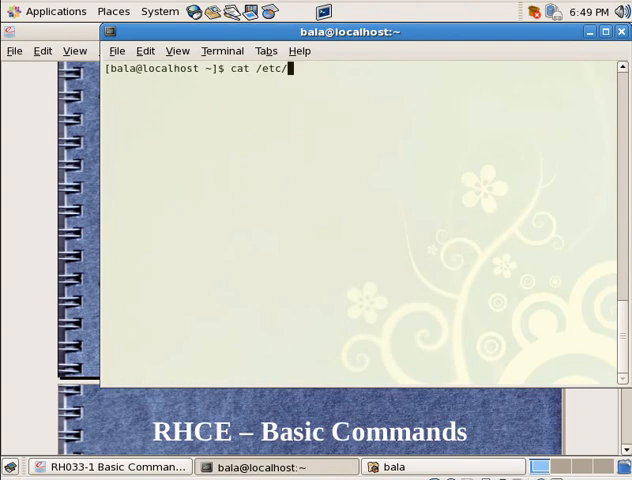
type("p")
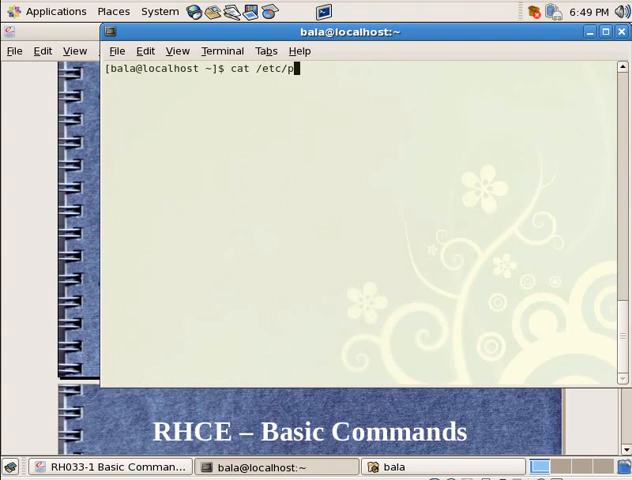
type("asswd")
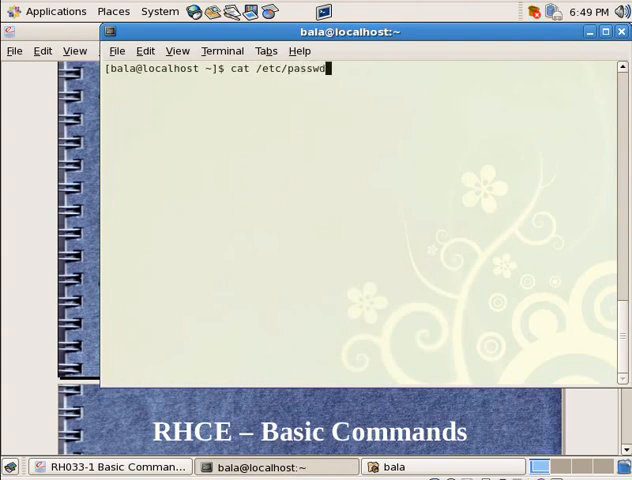
key("Return")
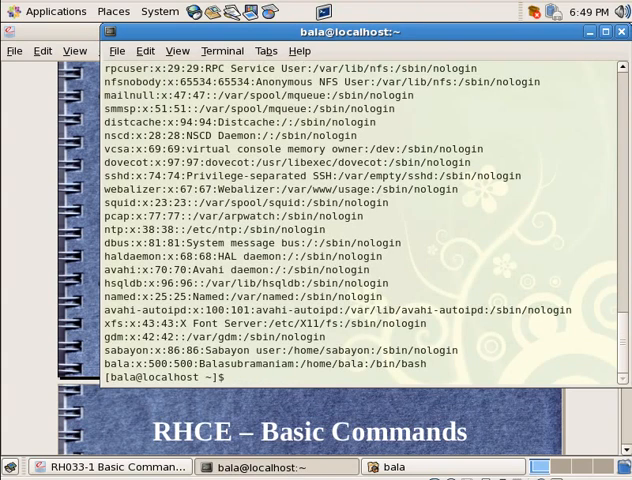
scroll("up", 3)
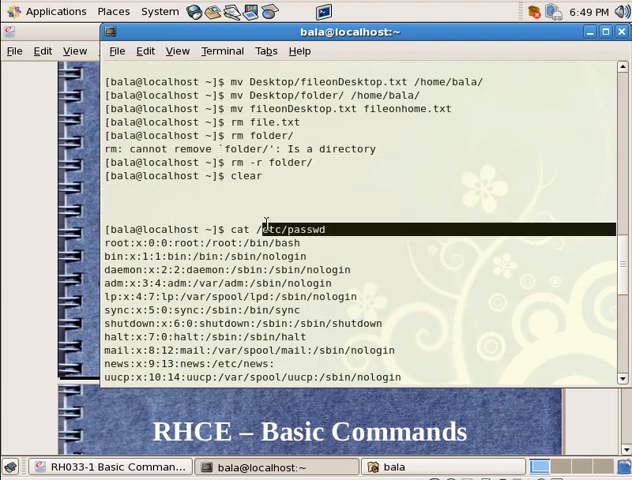
scroll("down", 3)
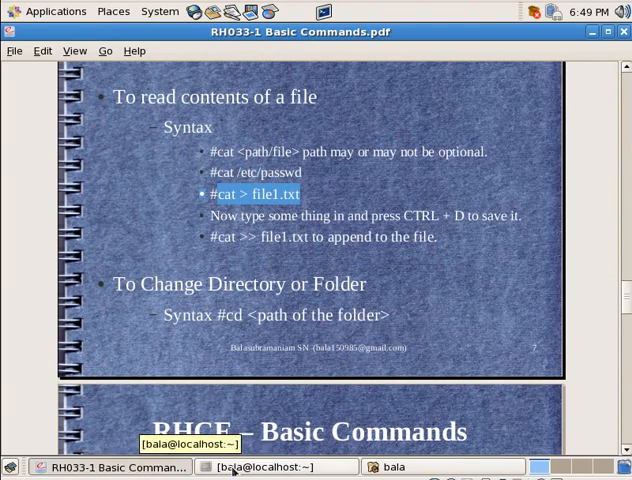
Return to the terminal window after pointing out the cat > file1.txt example
left_click(268, 468)
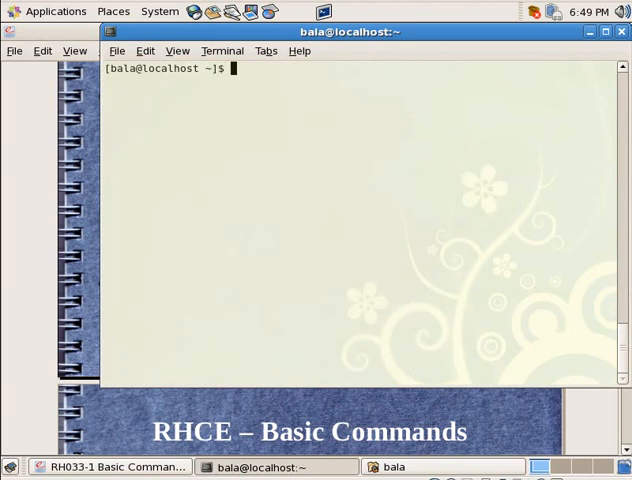
List the home folder with ll and start writing file1.txt via cat > file1.txt
type("ll")
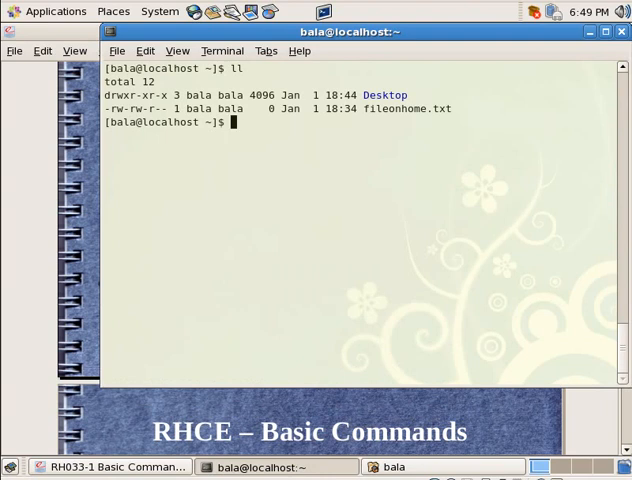
type("cat")
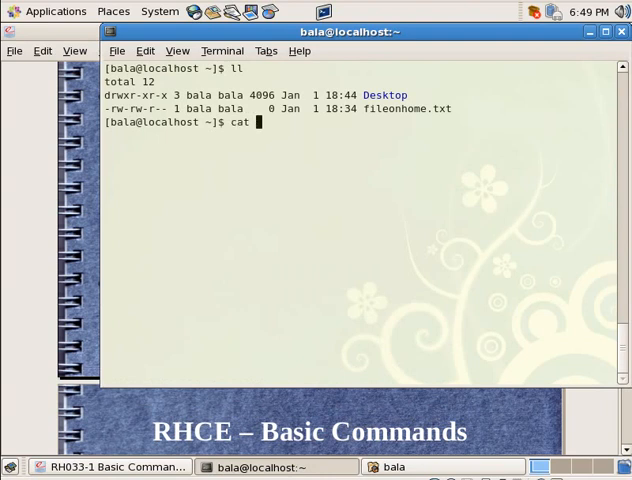
type(">")
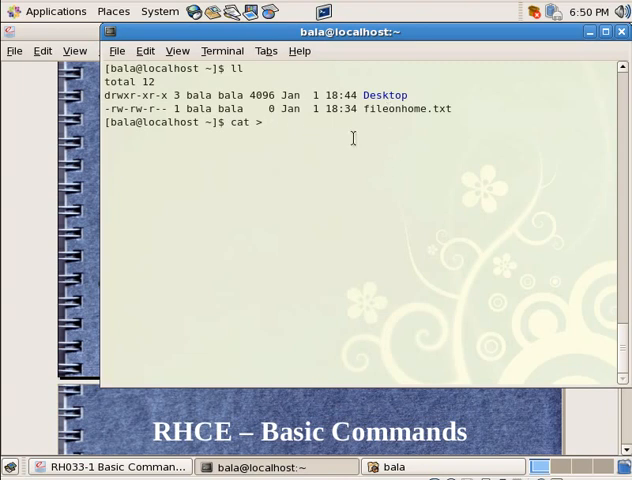
type("file")
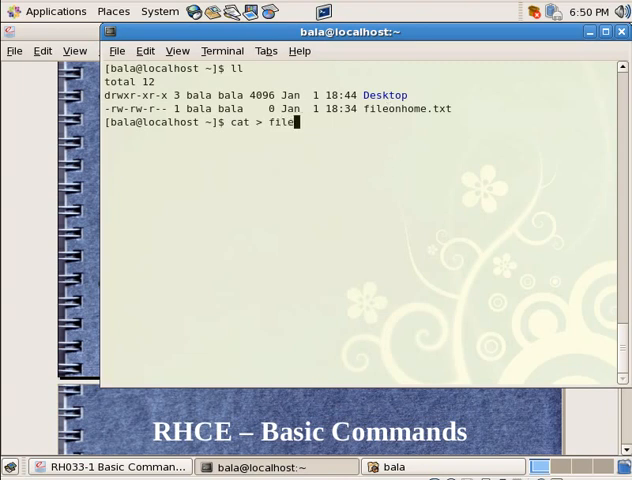
type("1.txt")
type("This is")
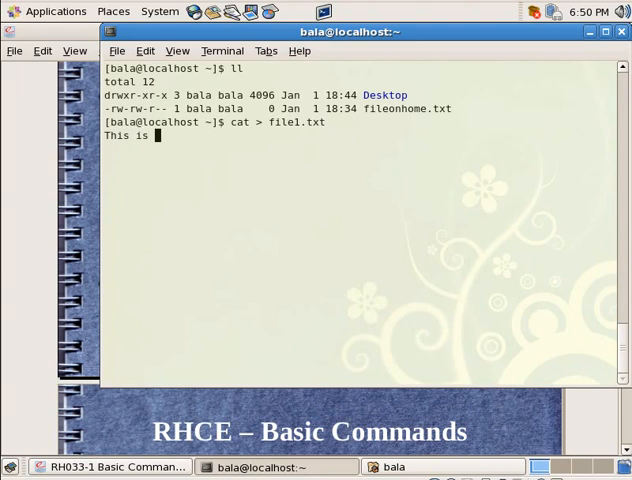
Enter the line 'This is the first time I am editing a file in Linux :-)' into file1.txt
type("the first time I a")
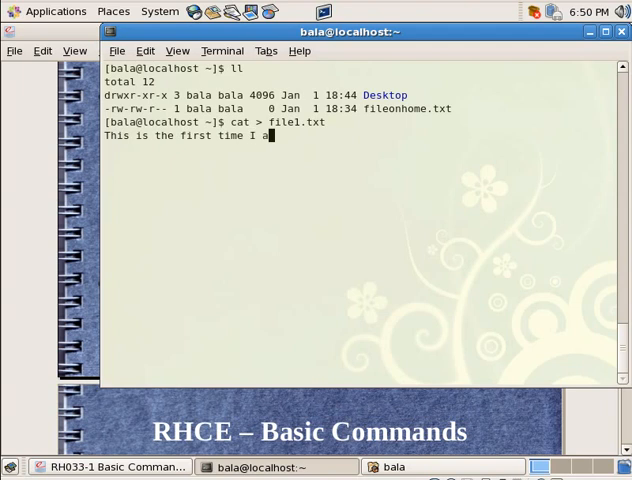
type("m")
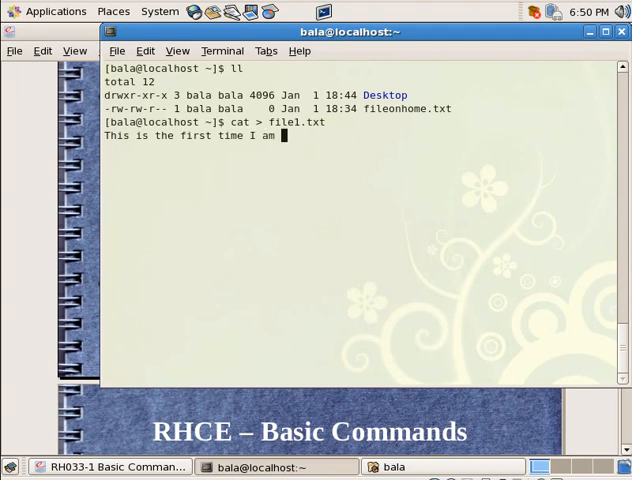
type("editing")
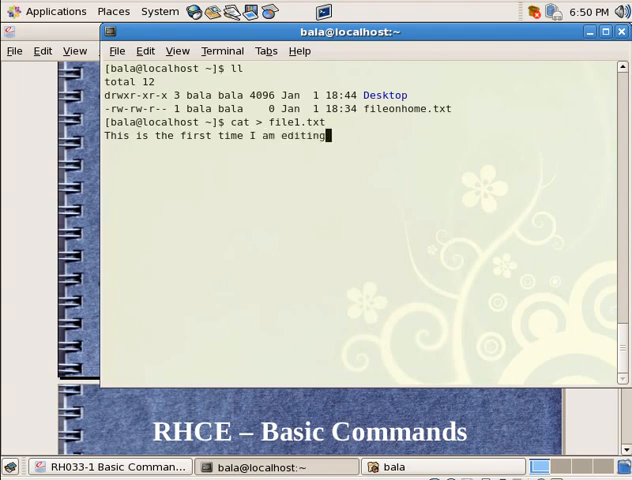
type("a file in")
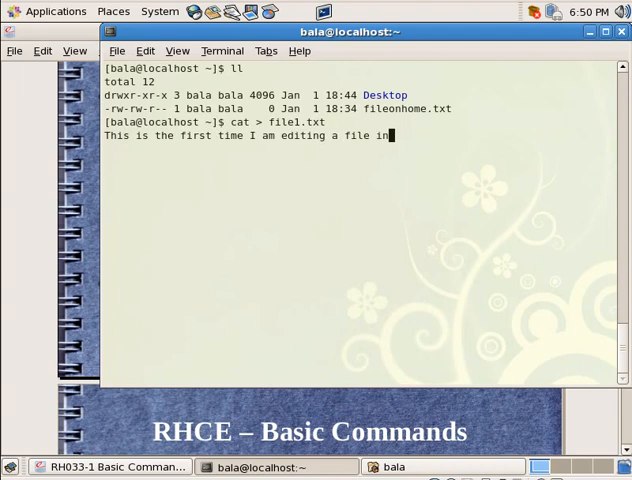
type("R")
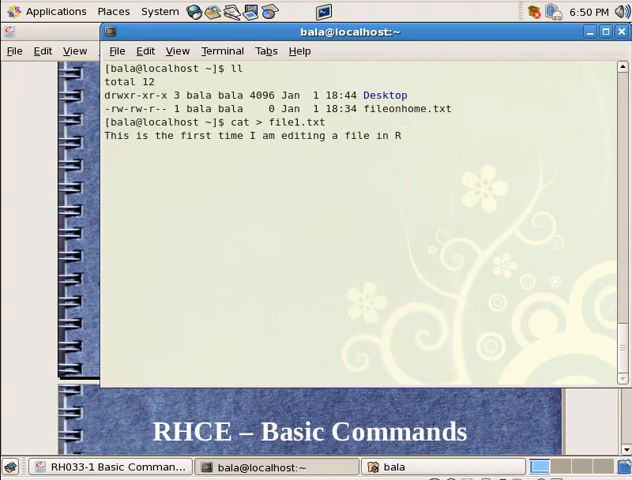
type("inux")
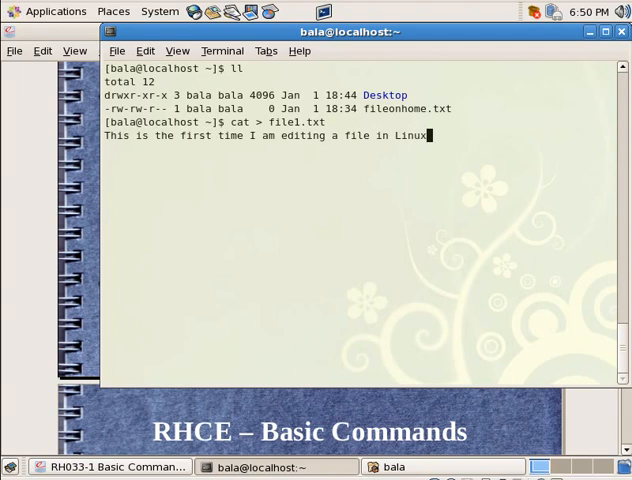
type(":-)")
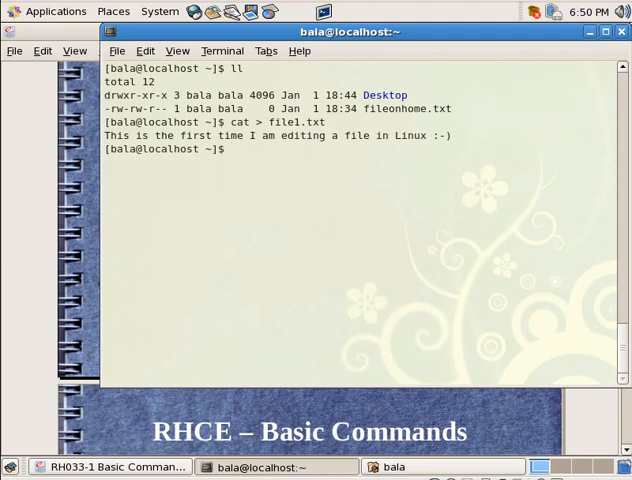
List file1.txt at 56 bytes and print its single line with cat file1.txt
type("ll")
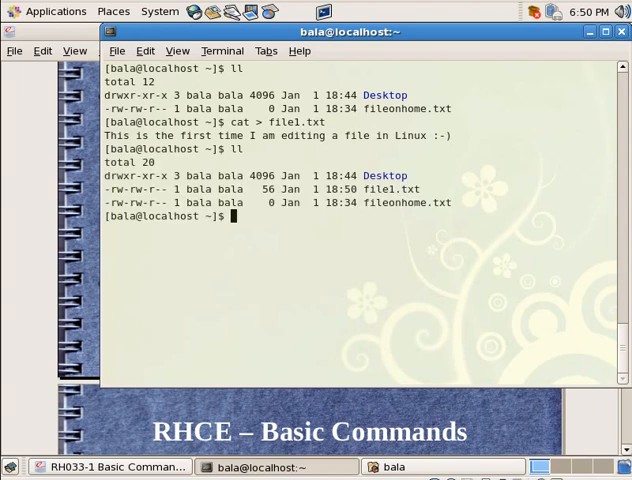
mouse_move(424, 108)
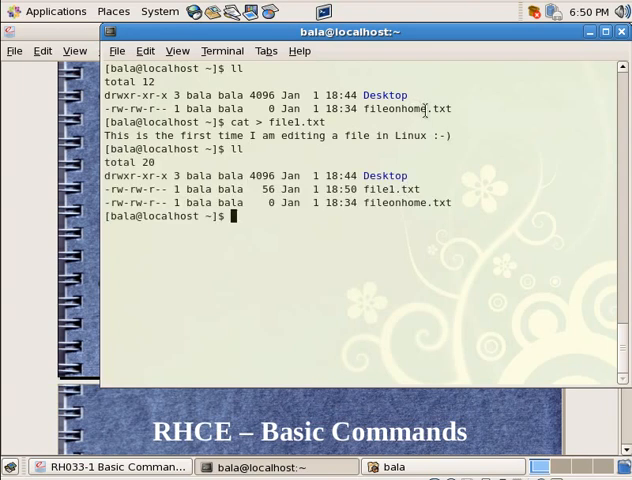
double_click(392, 108)
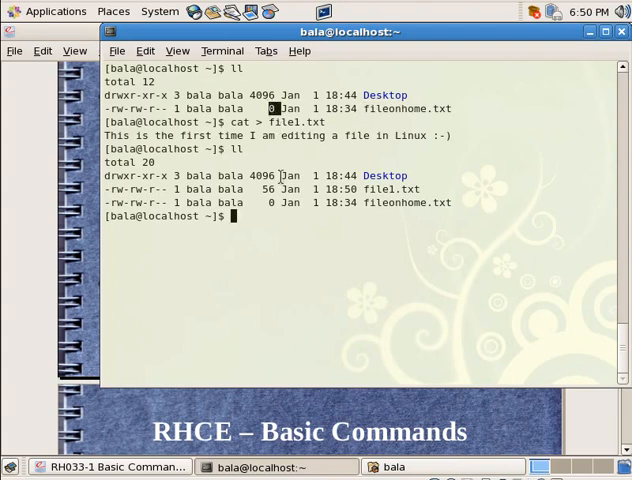
double_click(380, 188)
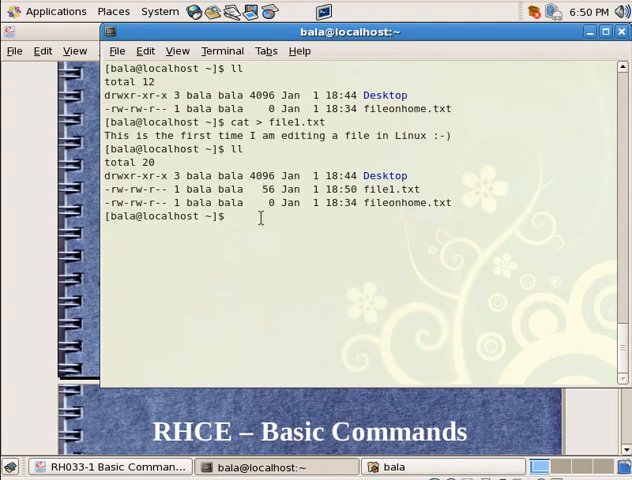
type("cat f")
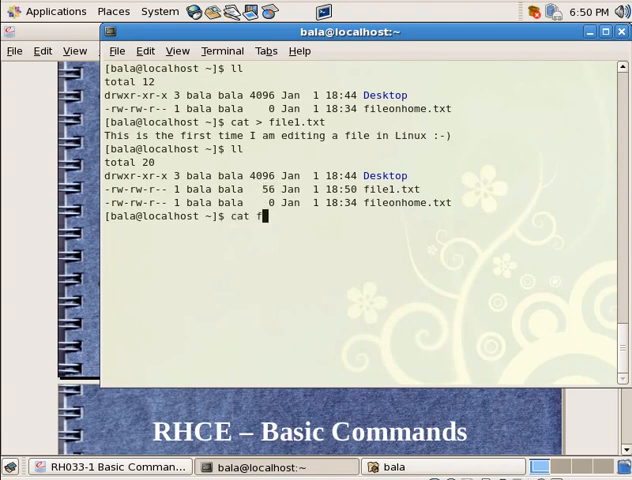
type("ile1.txt")
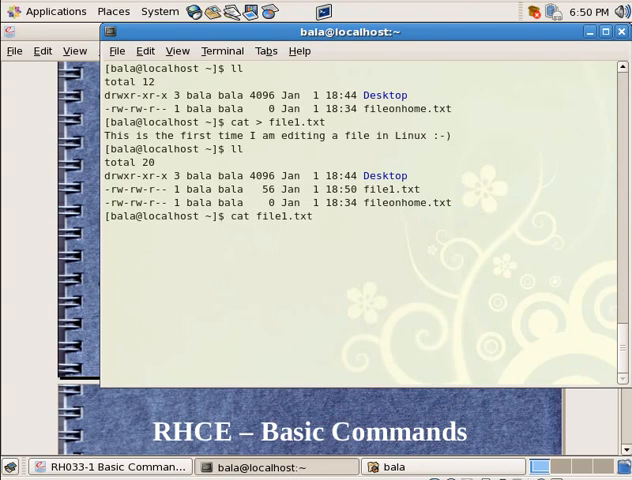
key("Return")
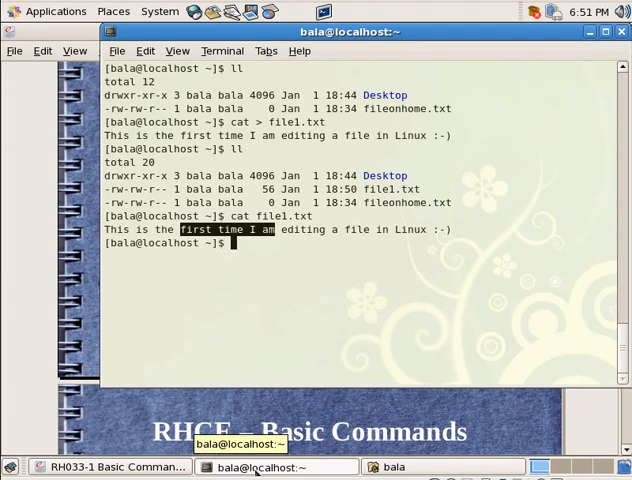
Check the slide, then start appending to file1.txt with cat >> file1.txt
left_click(96, 466)
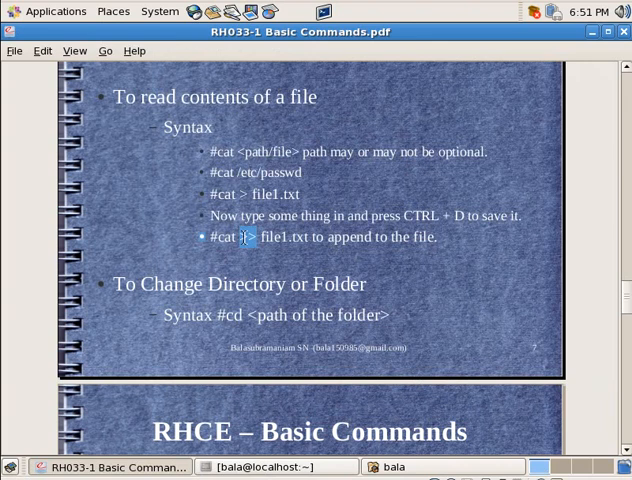
left_click(262, 464)
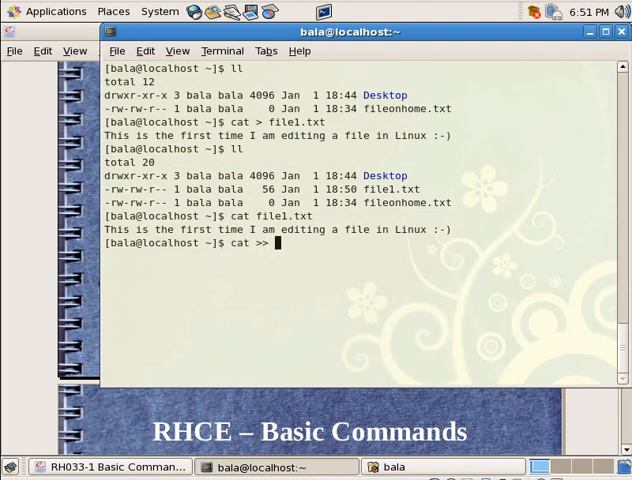
type("file1")
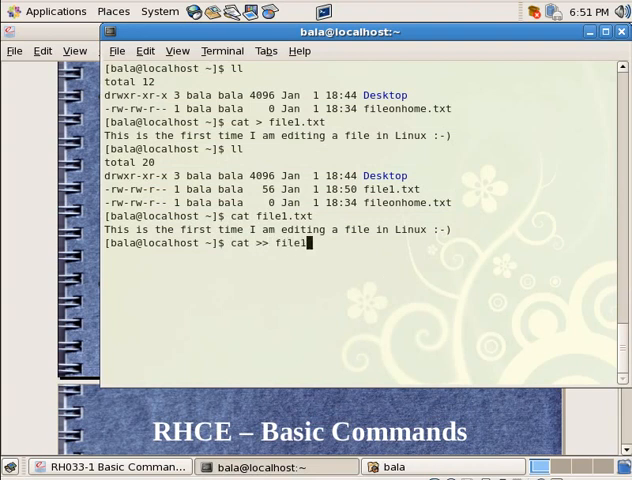
key("Return")
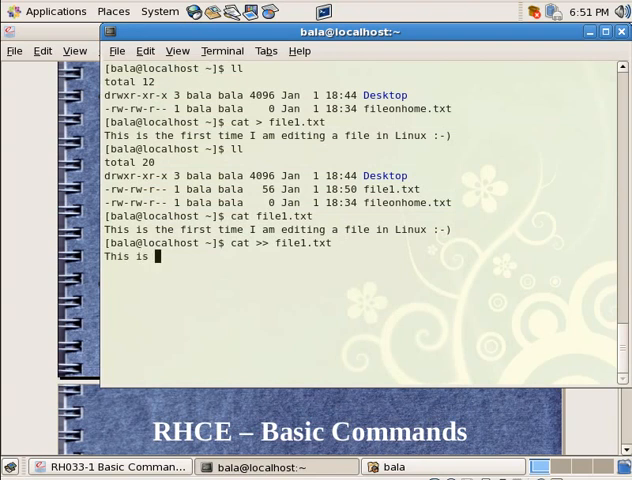
Append 'This is the second line.' and print file1.txt showing both lines
type("the se")
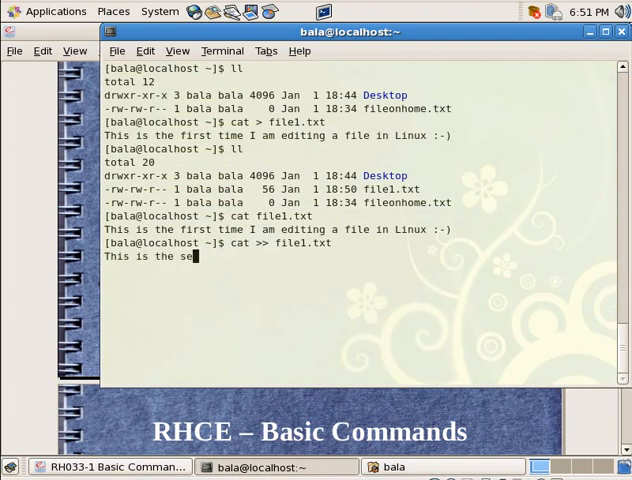
type("cond line")
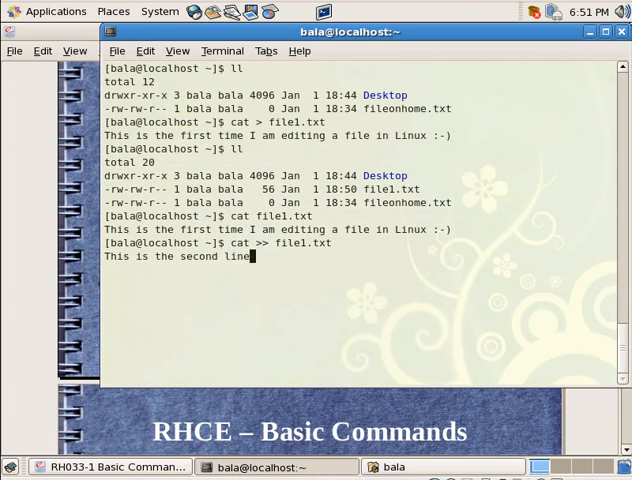
key("Return")
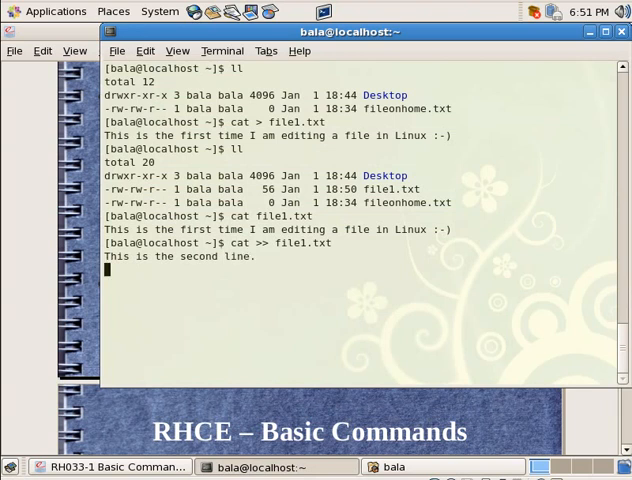
type("calhost ~]$ cat file1.txt")
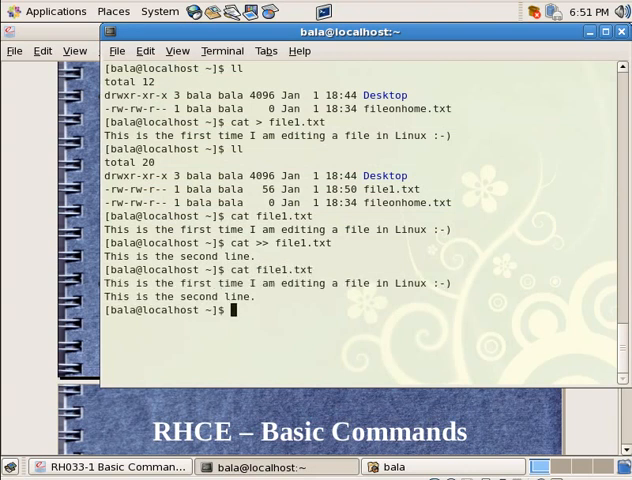
mouse_move(248, 294)
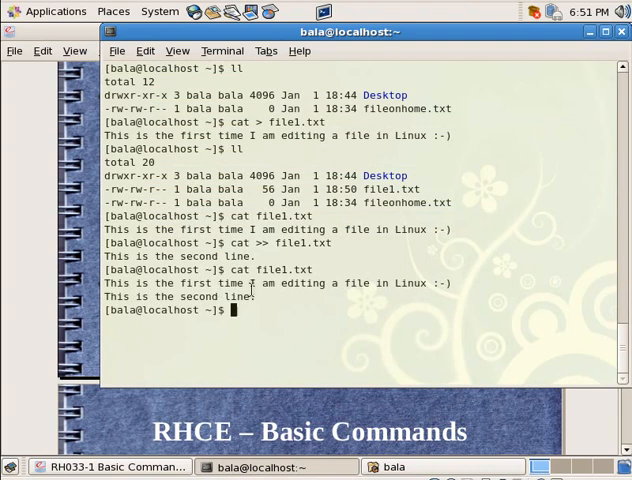
double_click(242, 296)
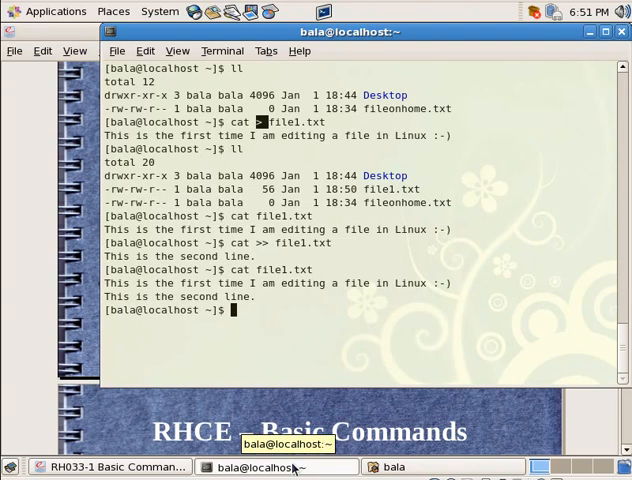
Switch to the slides PDF and scroll down to the calendar slide
left_click(96, 466)
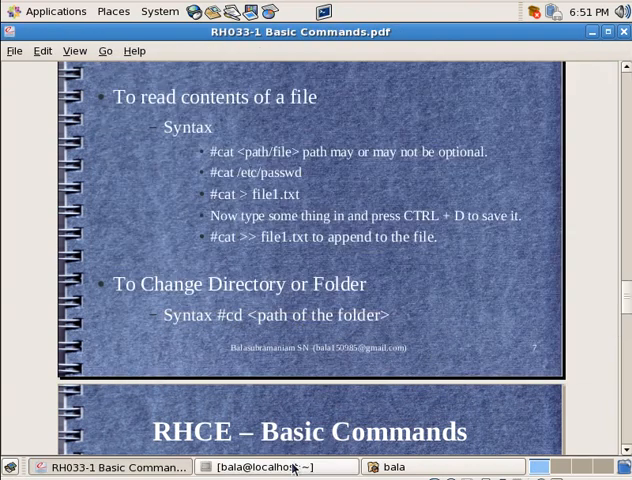
mouse_move(186, 304)
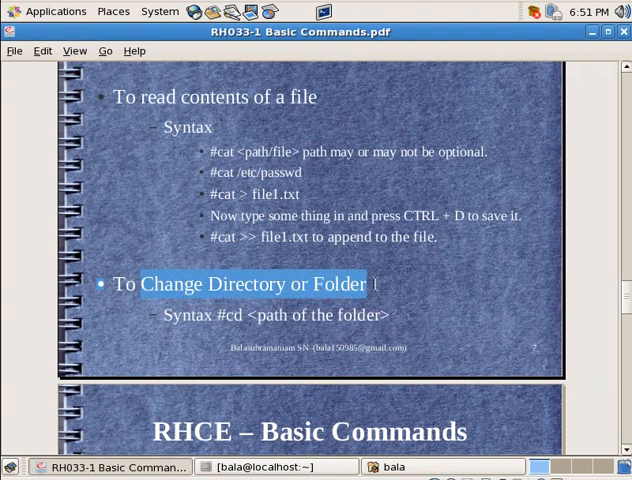
scroll("down", 3)
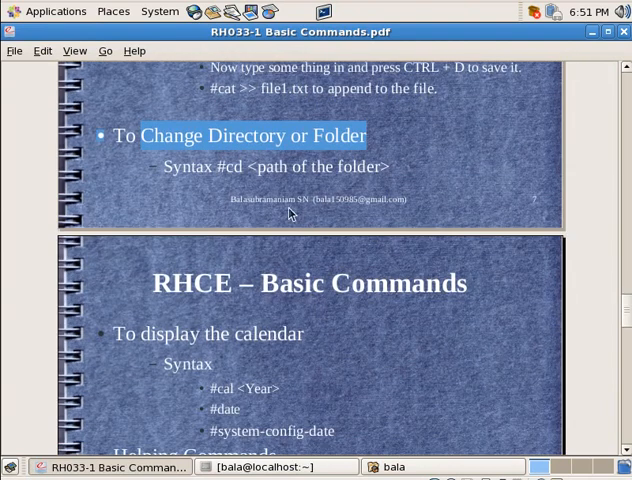
mouse_move(264, 412)
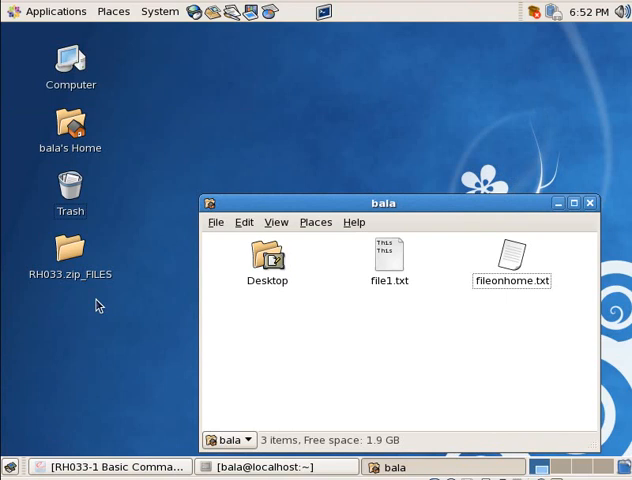
mouse_move(108, 352)
type("pwd")
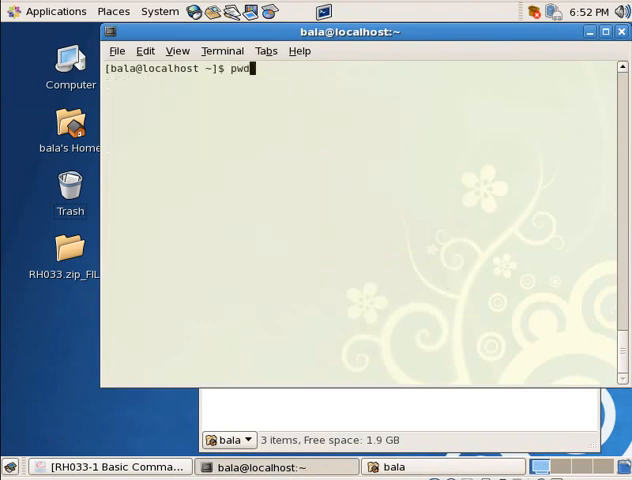
Print the working directory and list the home folder contents in detail with ll
key("Return")
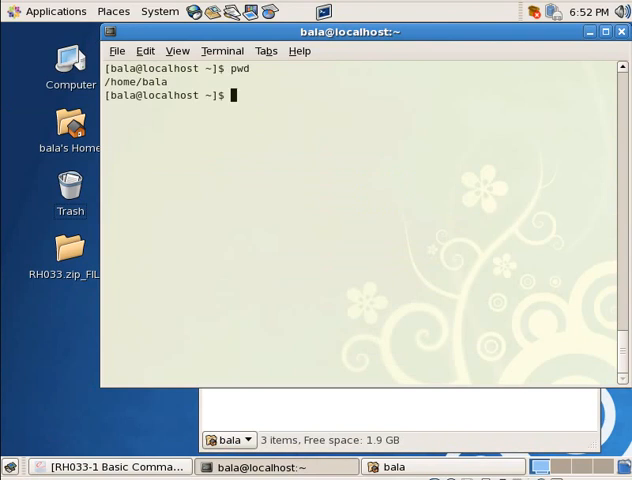
type("l")
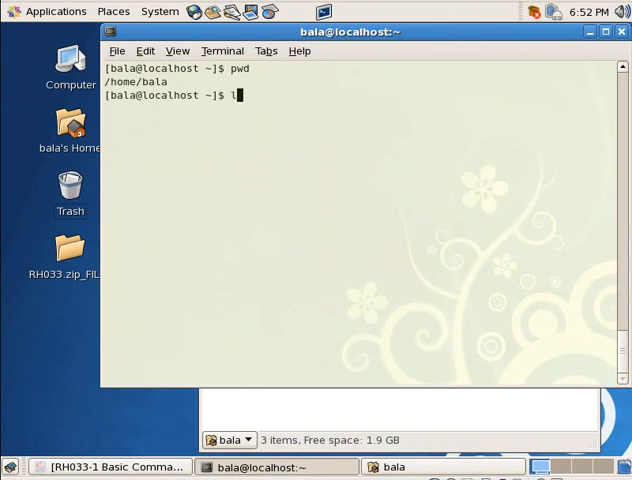
key("Return")
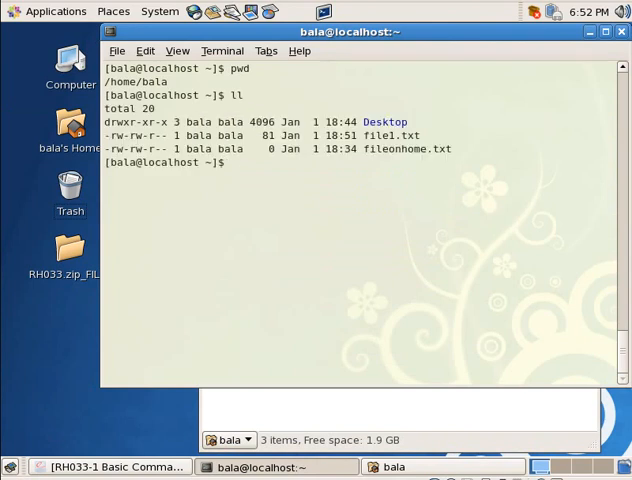
mouse_move(116, 186)
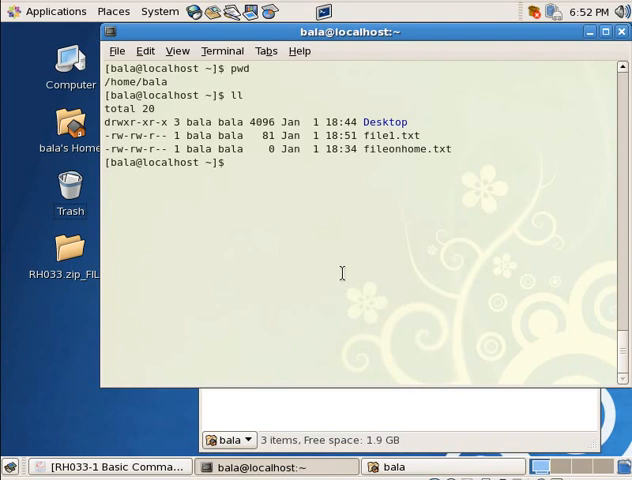
mouse_move(200, 208)
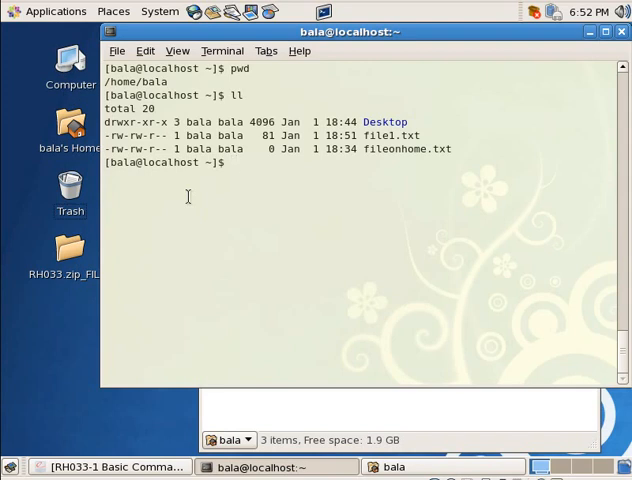
Change into Desktop with 'cd Desktop/' and confirm pwd reports /home/bala/Desktop
type("cd D")
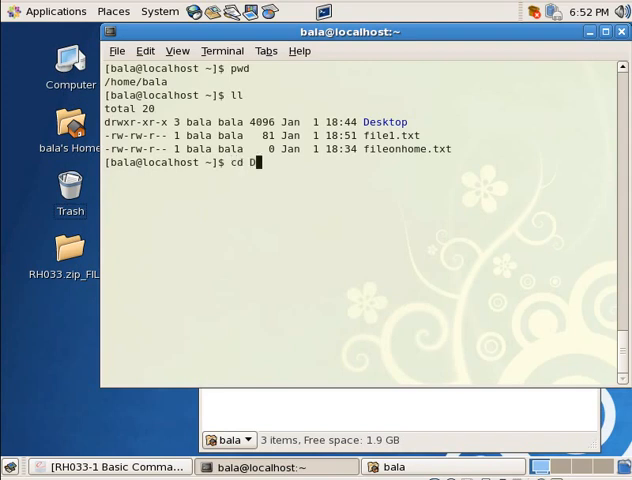
type("esktop/")
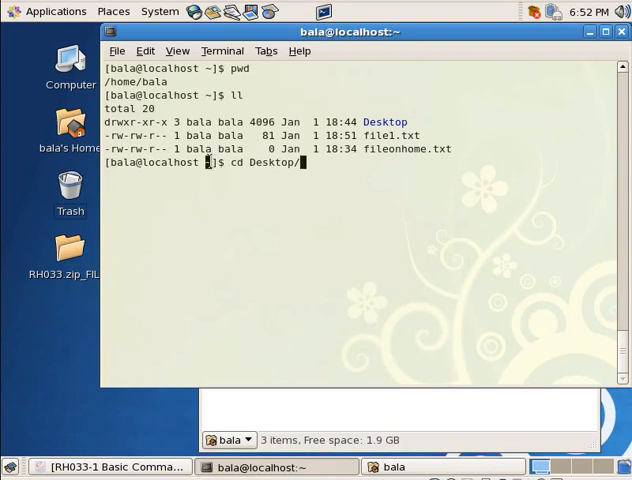
mouse_move(254, 204)
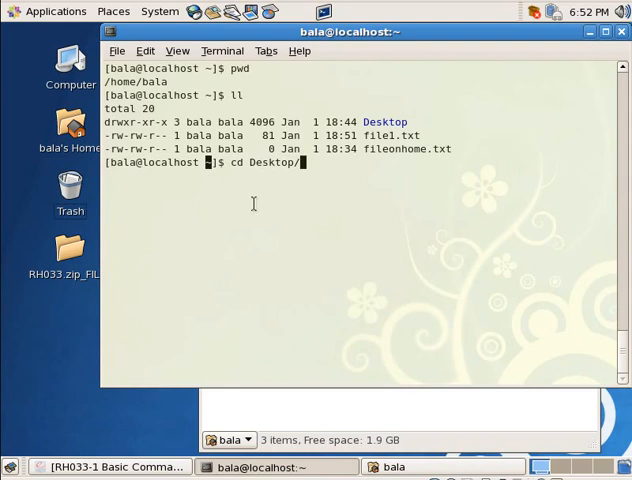
key("Return")
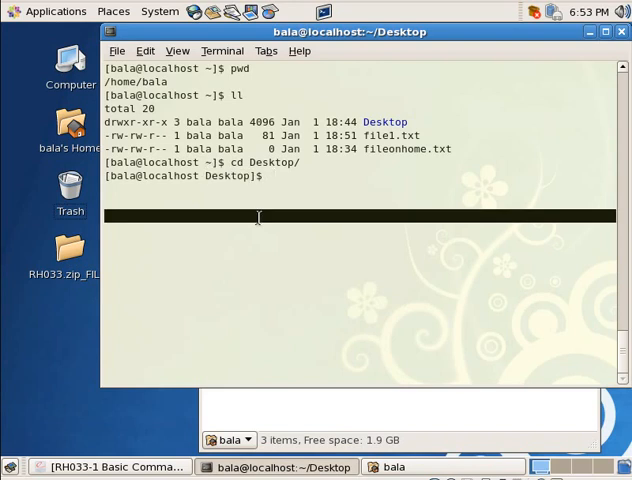
type("pwd")
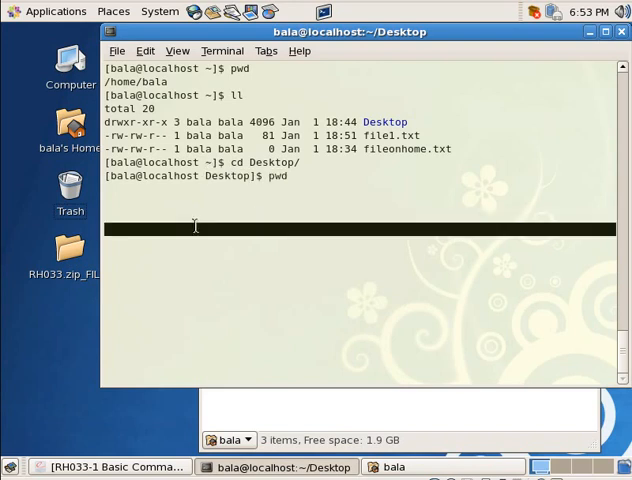
key("Return")
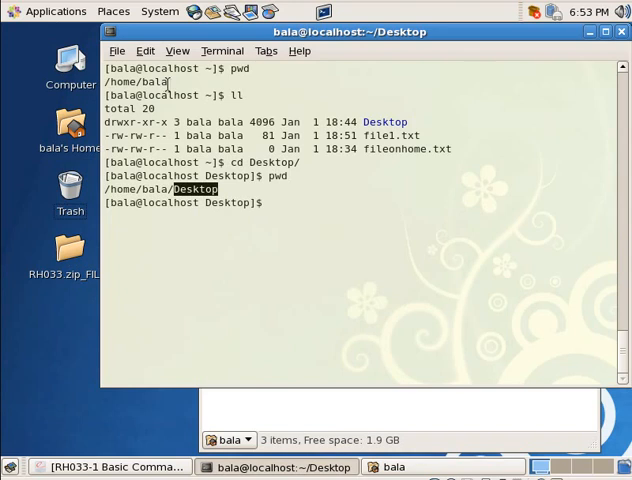
mouse_move(204, 296)
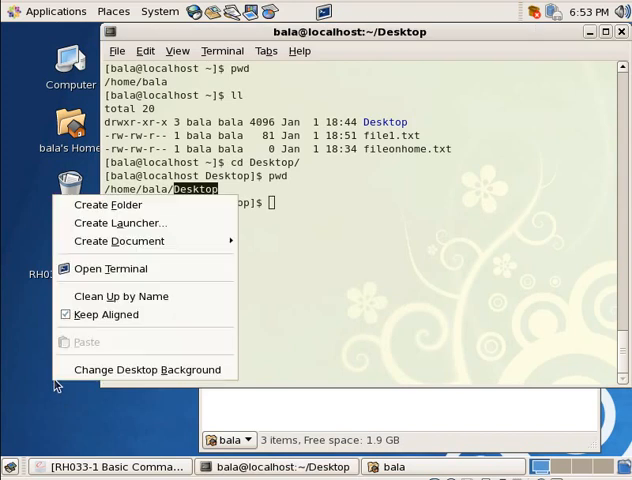
mouse_move(120, 224)
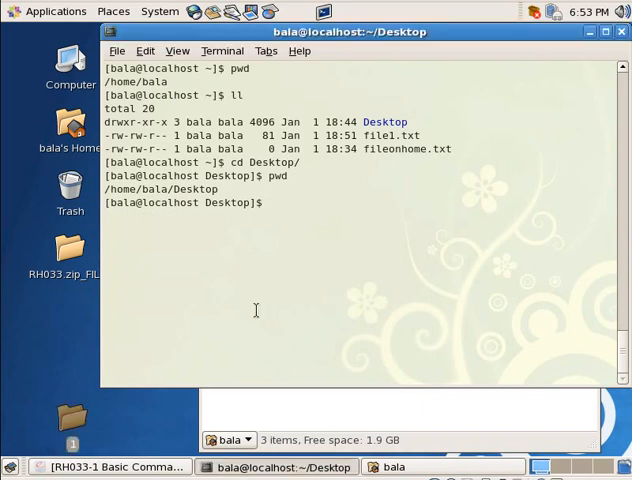
List the Desktop contents showing RH033.zip_FILES, then glance at the slides PDF
type("l")
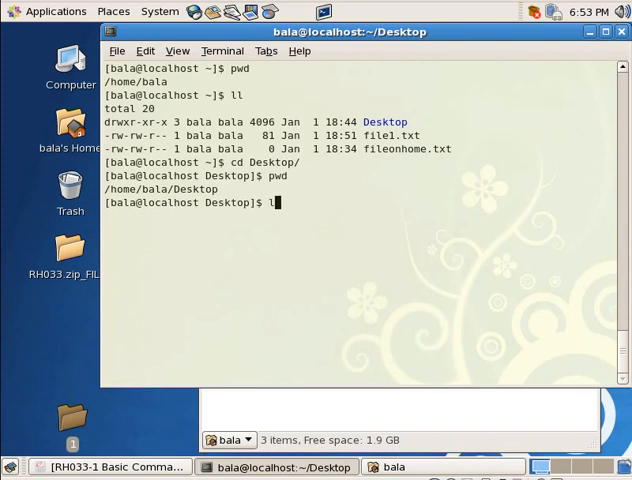
key("Return")
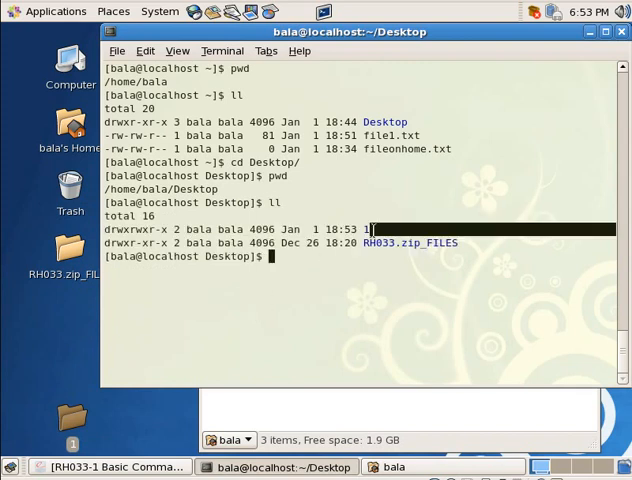
double_click(390, 244)
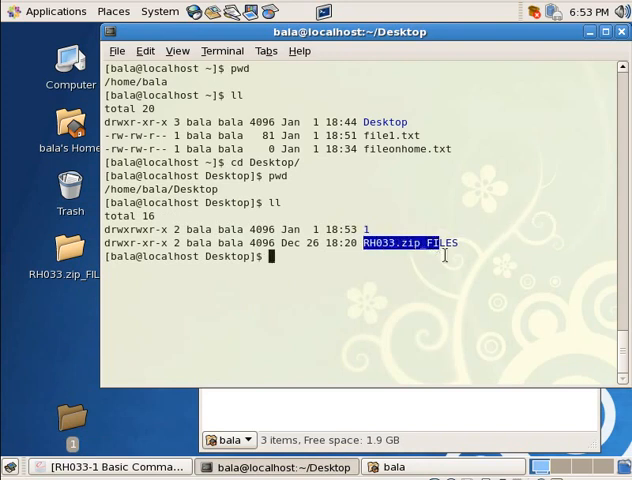
left_click(100, 468)
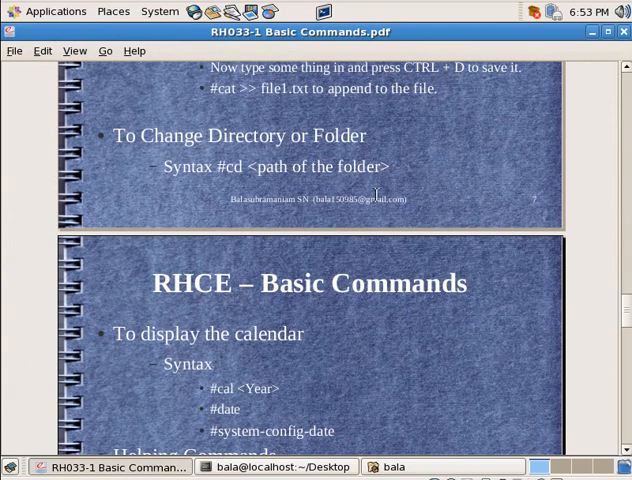
mouse_move(372, 220)
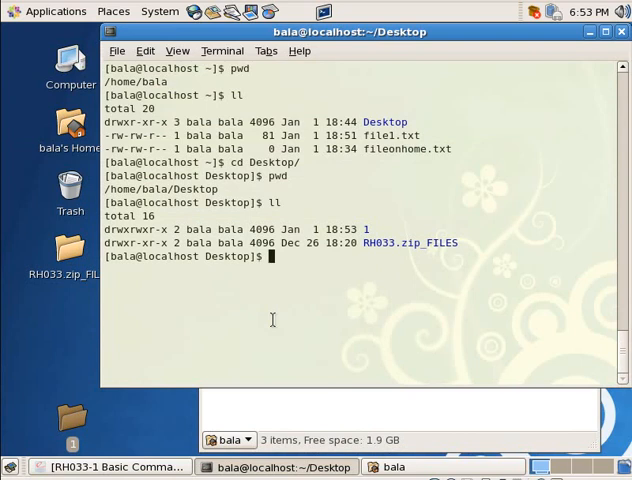
Return to the home folder using 'cd ..' and 'cd ~'
type("cd")
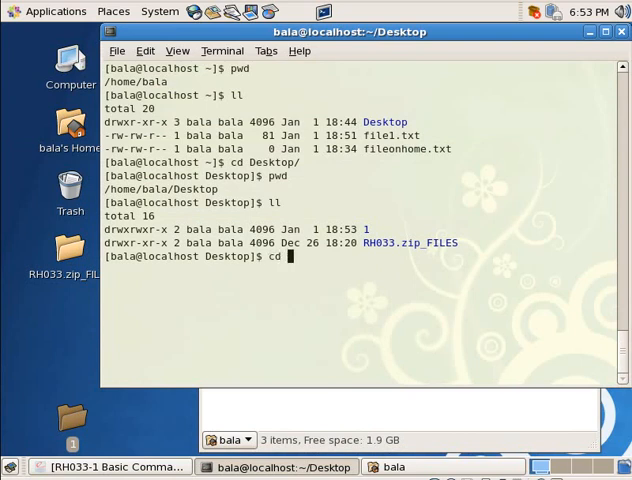
type("..")
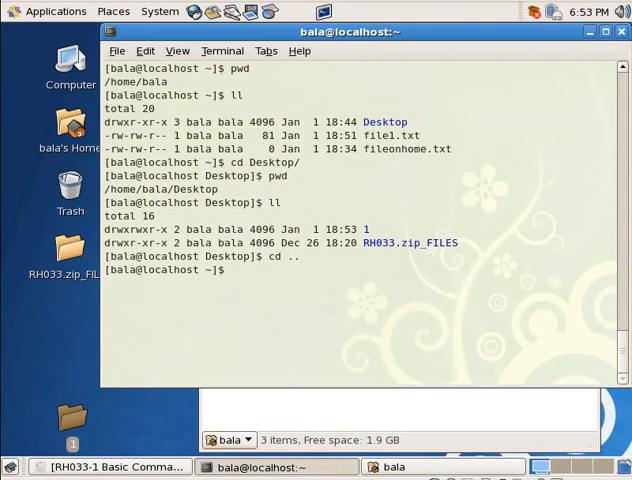
type("cd")
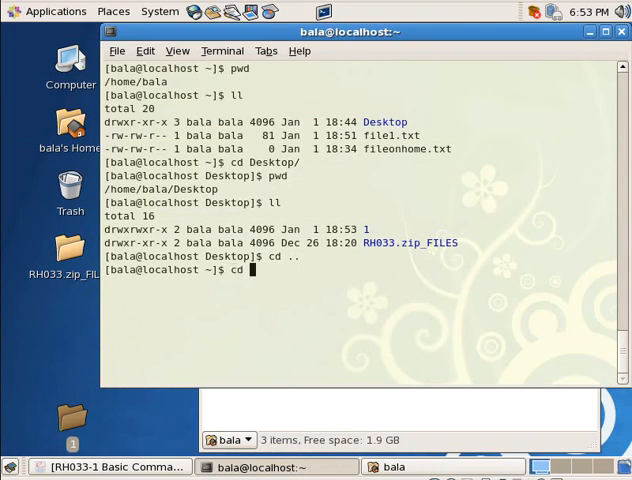
type("~")
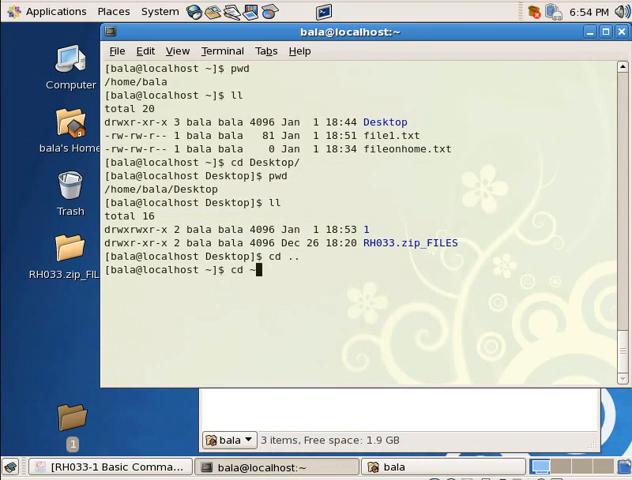
key("Return")
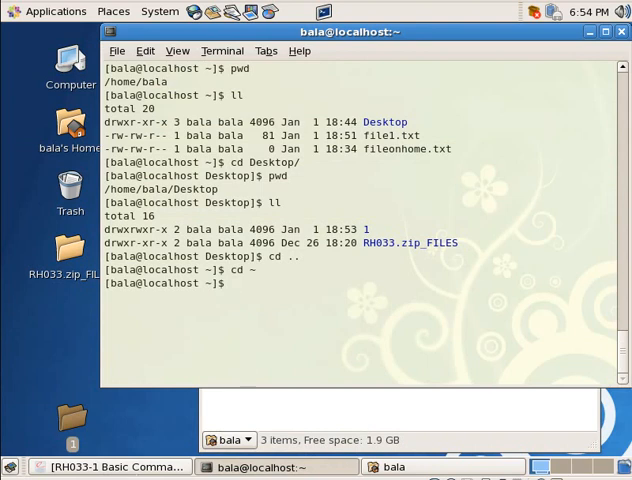
Review the calendar commands slide, then show the calendar for year 3 with 'cal 3'
left_click(100, 466)
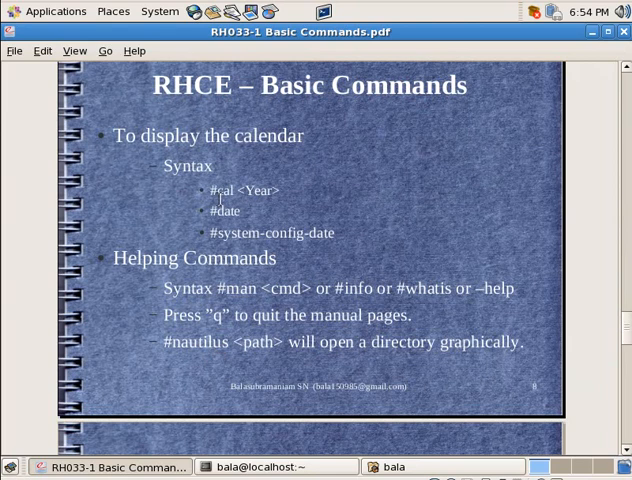
mouse_move(340, 466)
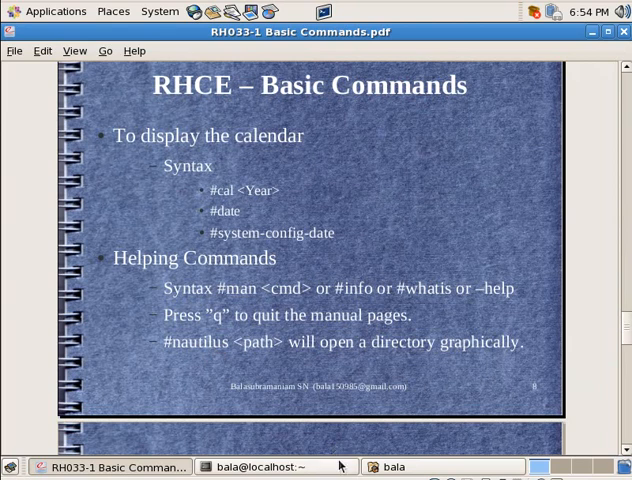
left_click(270, 466)
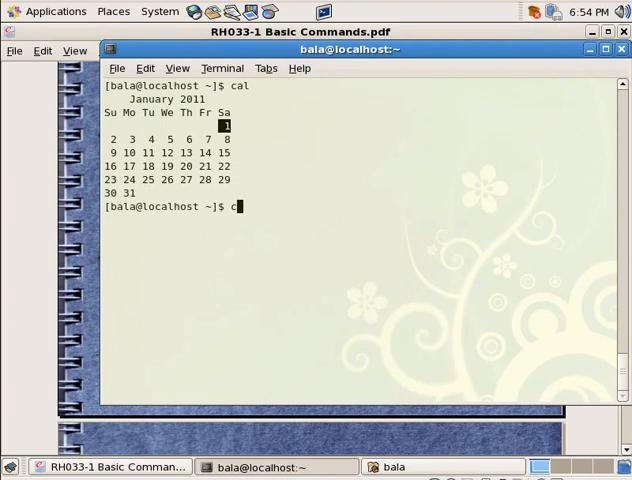
type("al 3")
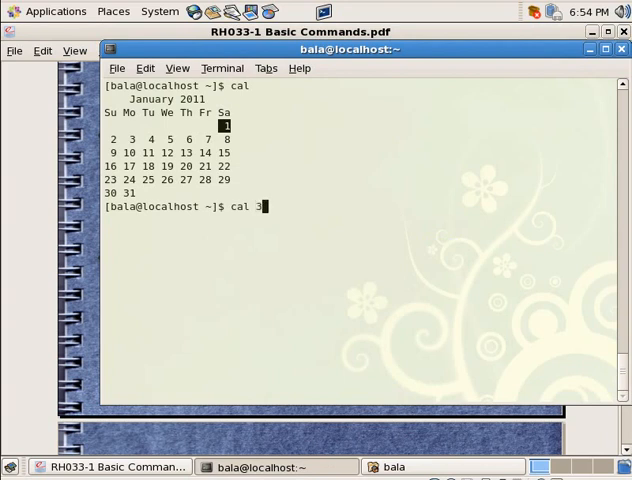
key("Return")
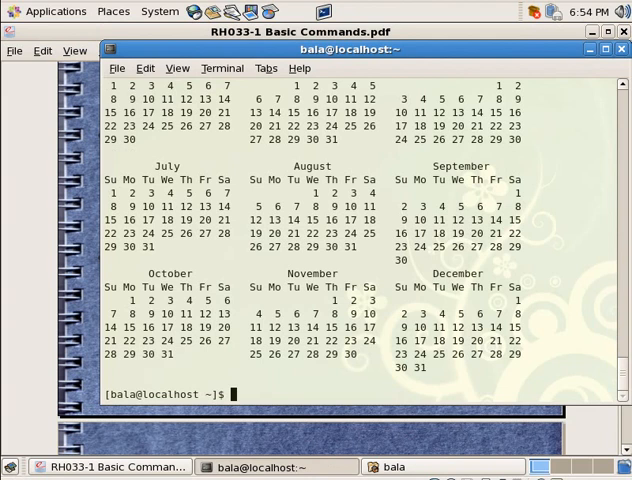
Display the current January 2011 month with cal and the full year with 'cal 2011'
type("cal")
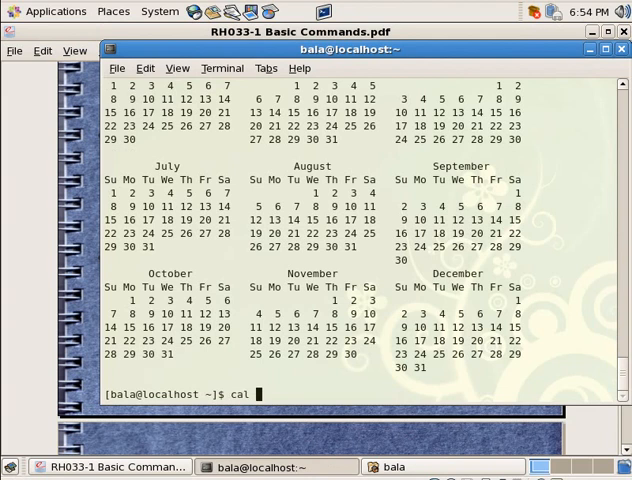
key("Return")
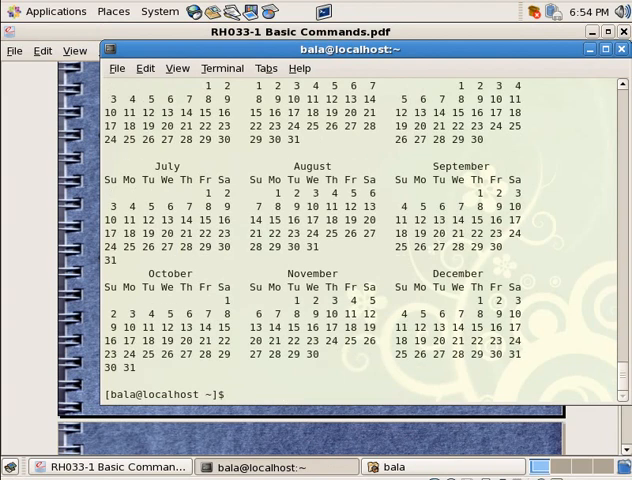
type("cal 2011")
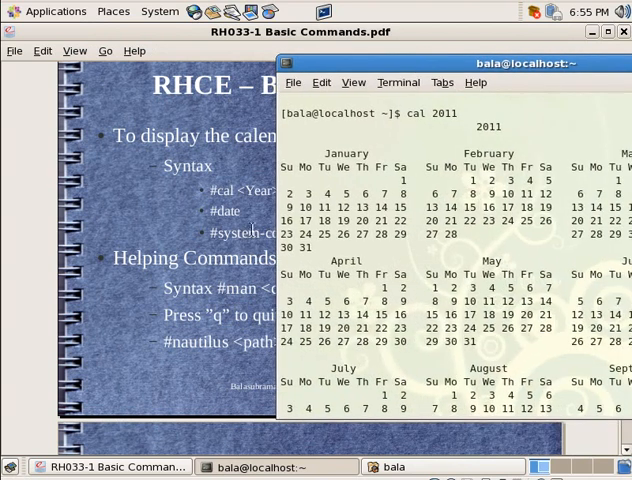
Clear the screen, run date to show the system time, and begin typing system-config-date
key("Return")
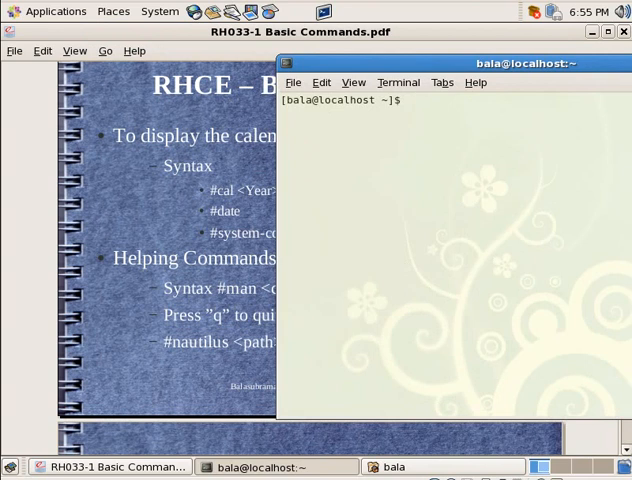
type("date")
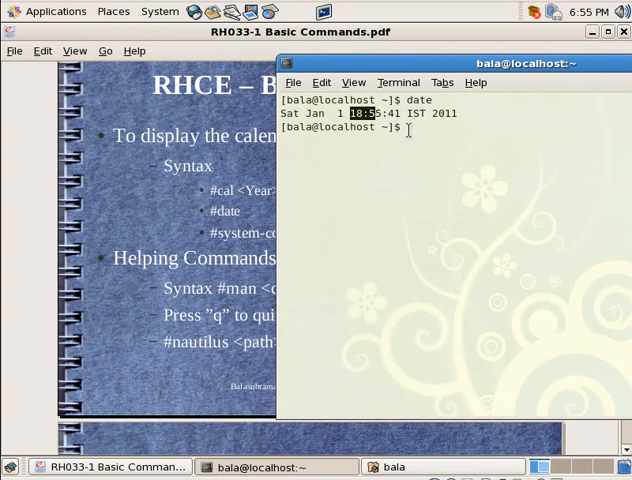
mouse_move(432, 140)
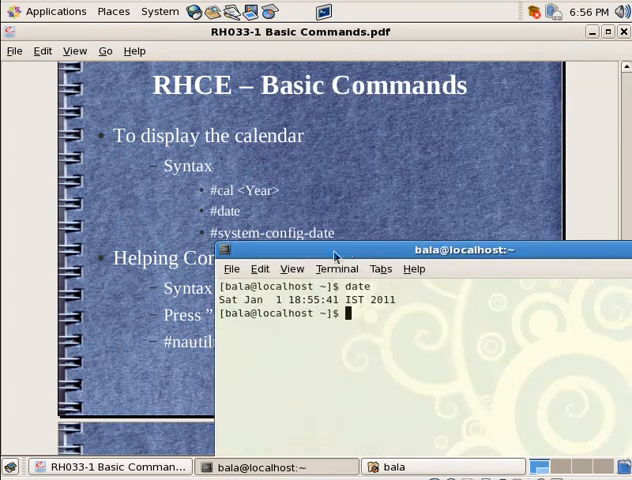
left_click(292, 268)
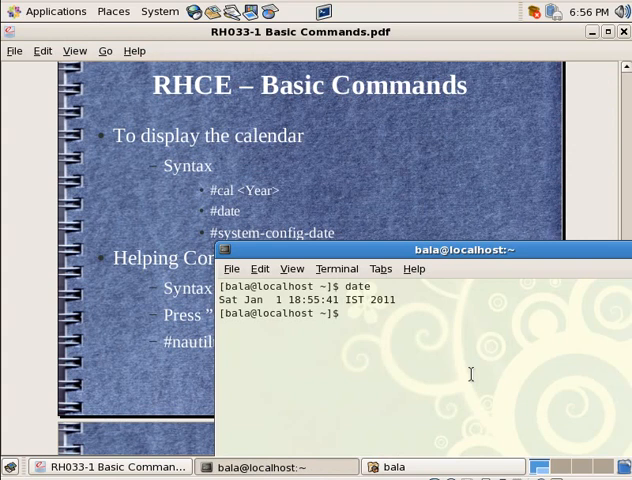
type("system-confi")
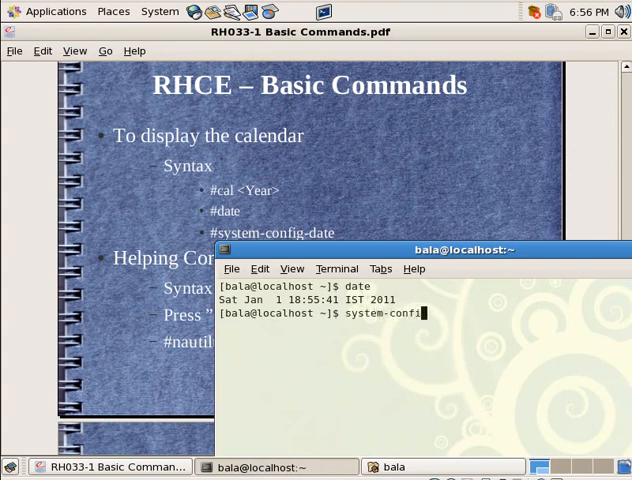
Launch system-config-date and authenticate with the root password
type("d")
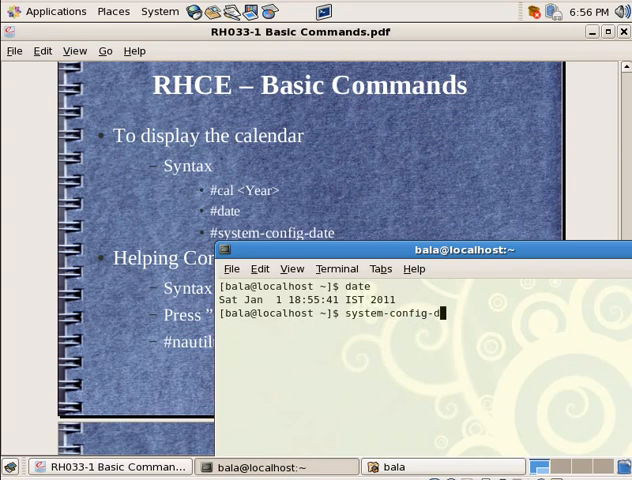
key("Return")
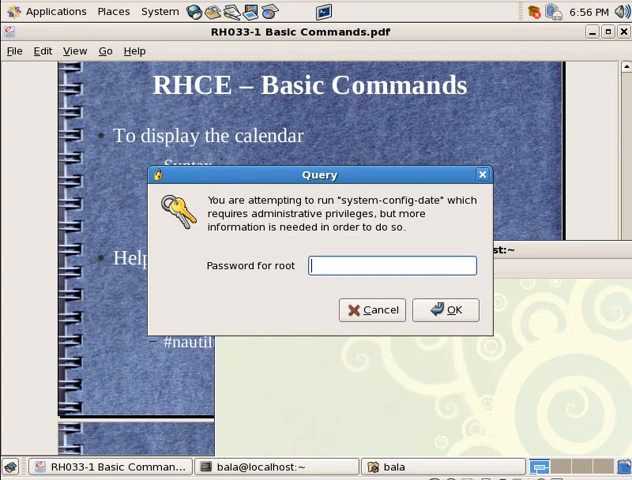
type("••")
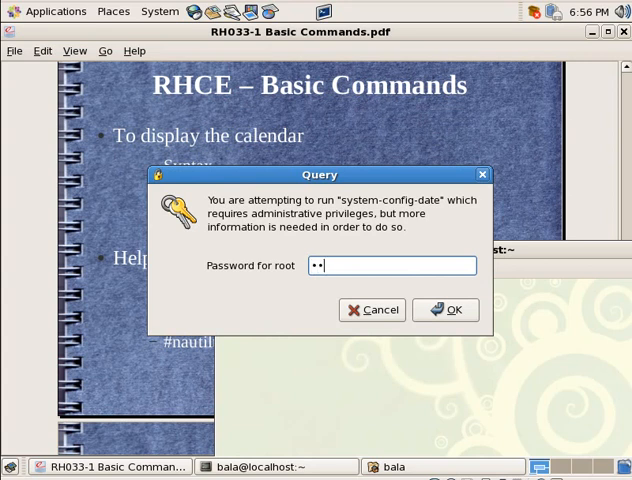
left_click(444, 308)
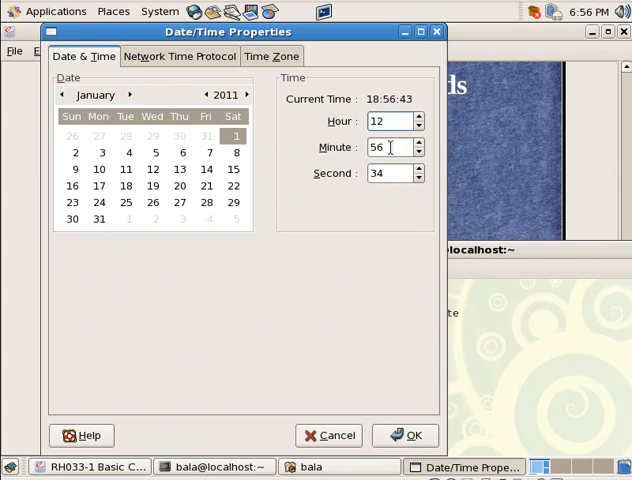
Set the minute to 27 in Date/Time Properties and apply the new time
triple_click(388, 148)
type("27")
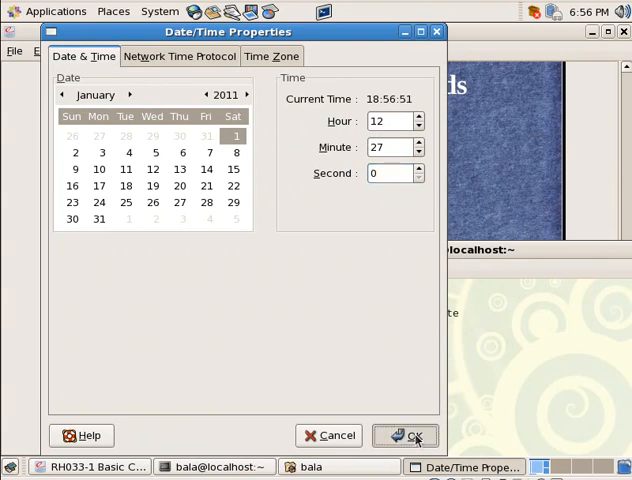
left_click(414, 436)
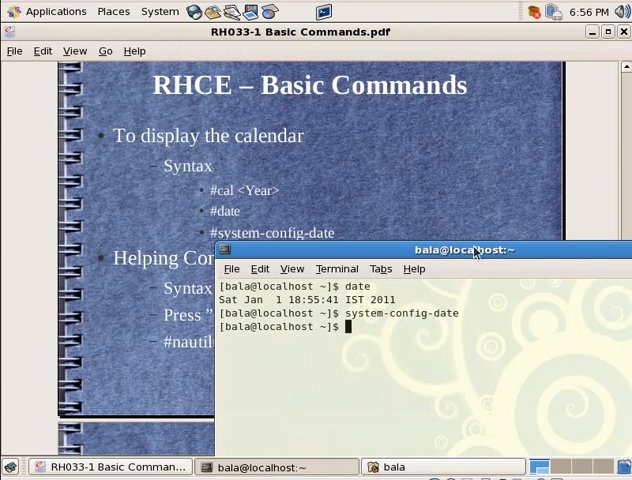
Enlarge the terminal and run date to confirm the time reads 12:27
left_click_drag(464, 250, 320, 108)
type("d")
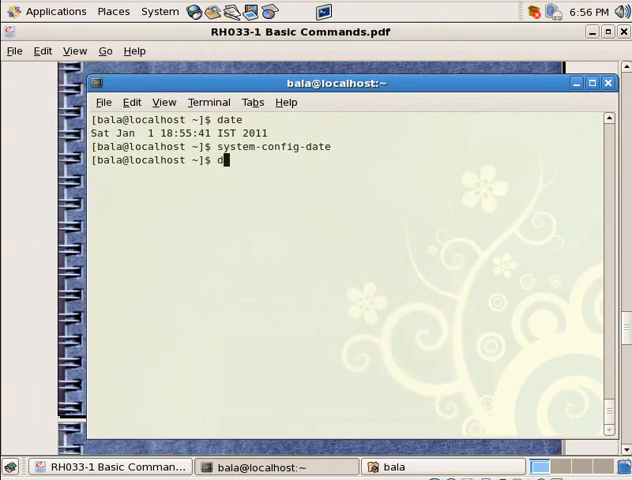
type("ate")
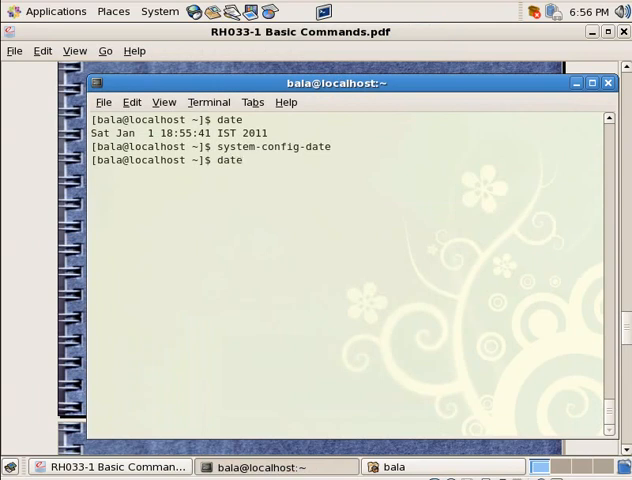
key("Return")
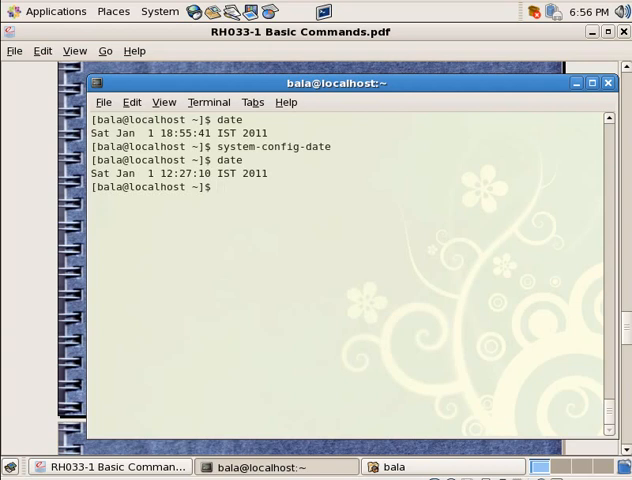
Reopen system-config-date as root, change the hour to 13, and apply it
type("date")
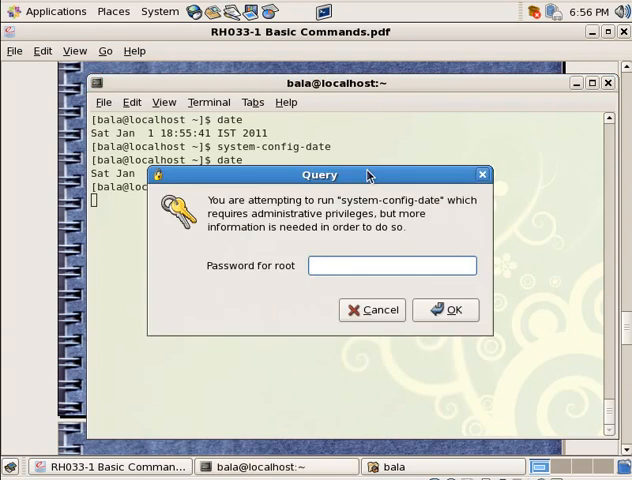
left_click(442, 310)
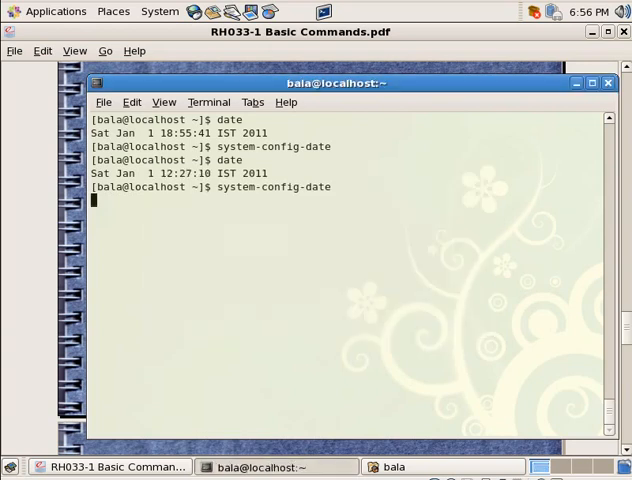
key("Return")
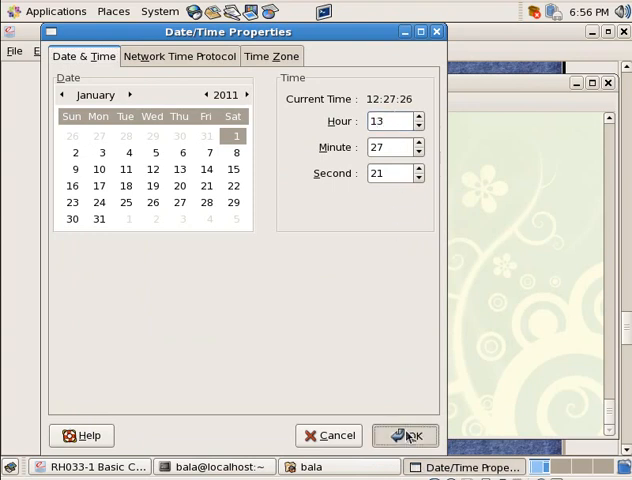
left_click(408, 436)
type("date")
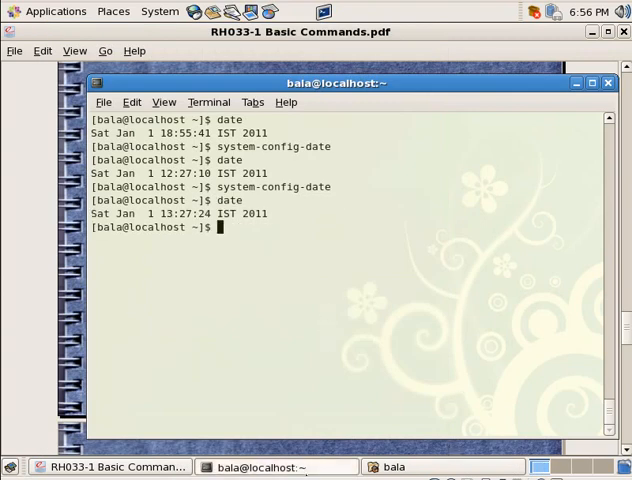
Bring the Basic Commands slides forward and scroll down through them
left_click(116, 464)
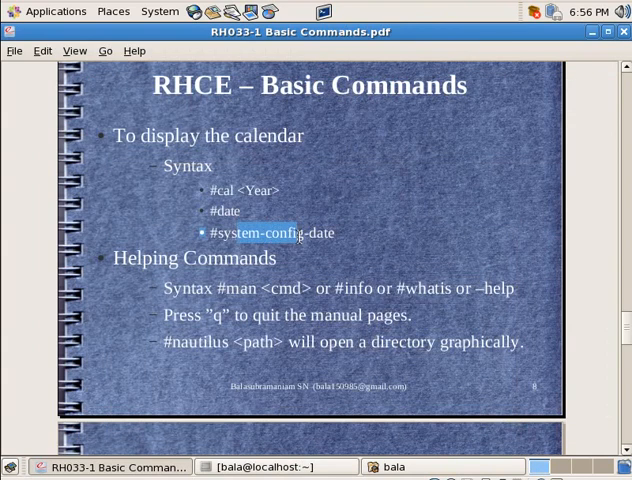
scroll("down", 3)
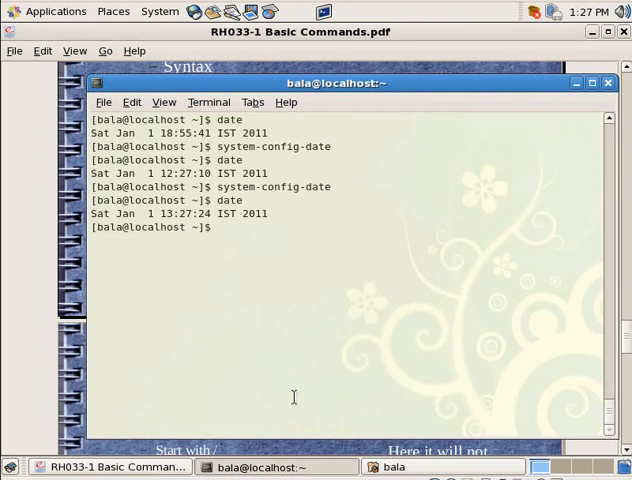
Clear the terminal, read the manual page with 'man cal', and quit back to the prompt
type("clear")
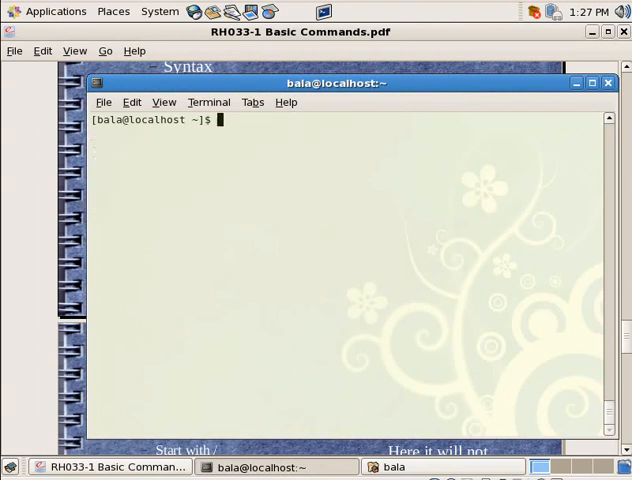
type("man")
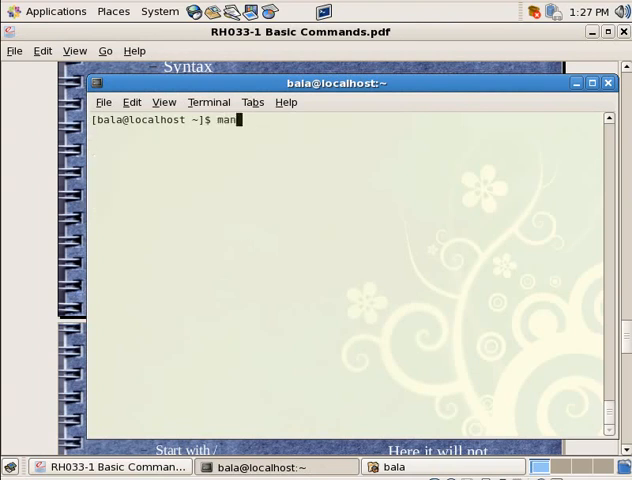
key("Return")
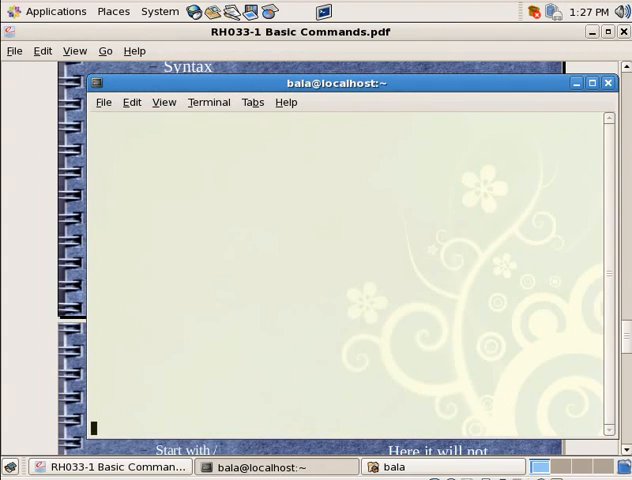
type("man cal")
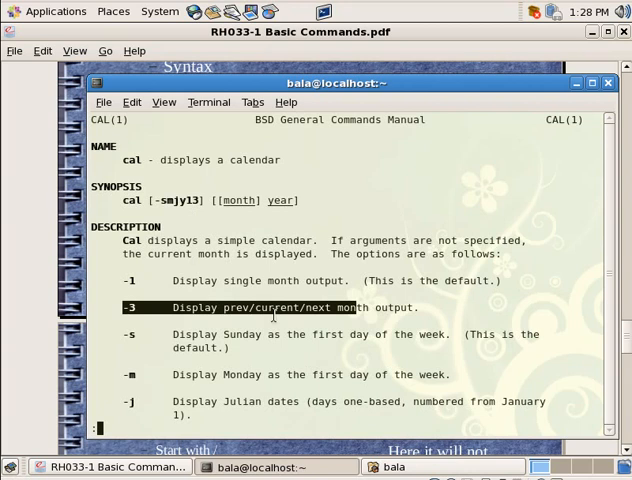
key("q")
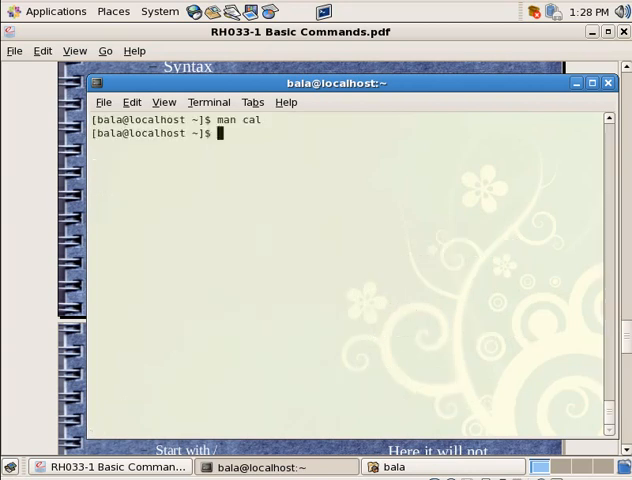
type("cal")
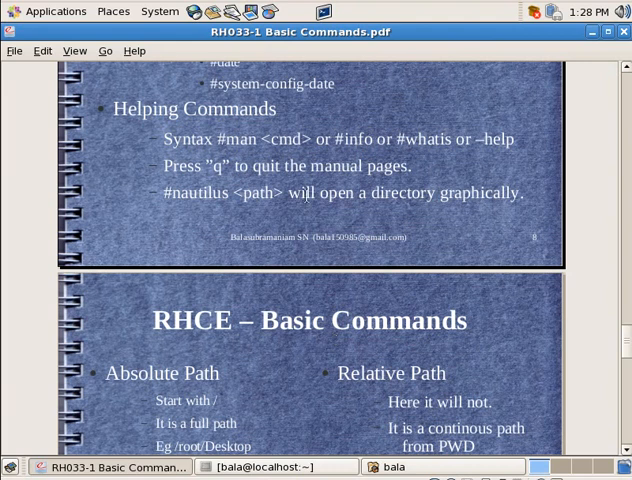
Select '#info or #whatis' on the Helping Commands slide and scroll down further
double_click(352, 140)
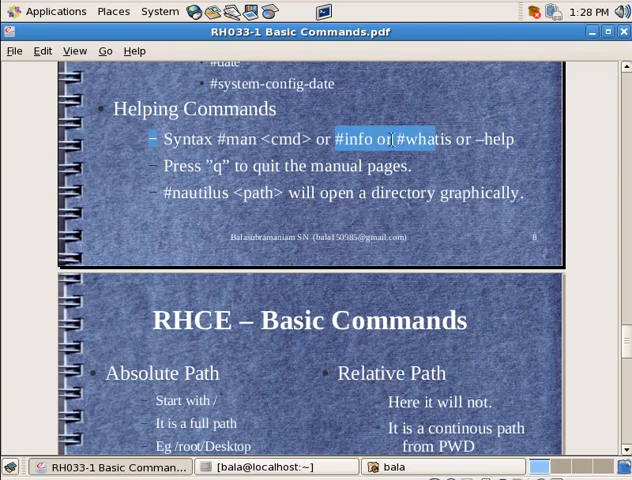
scroll("down", 3)
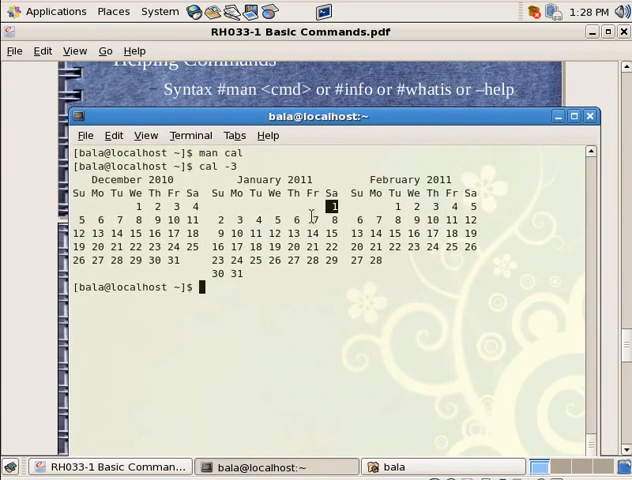
View info cal, show three months with cal -3, and list cal's whatis descriptions
type("info cal")
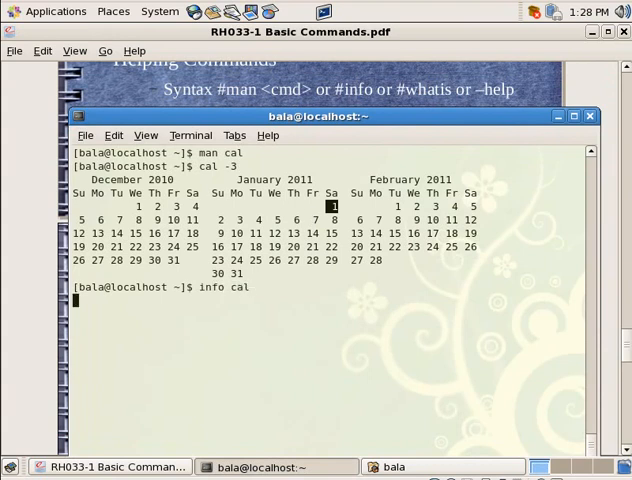
key("Return")
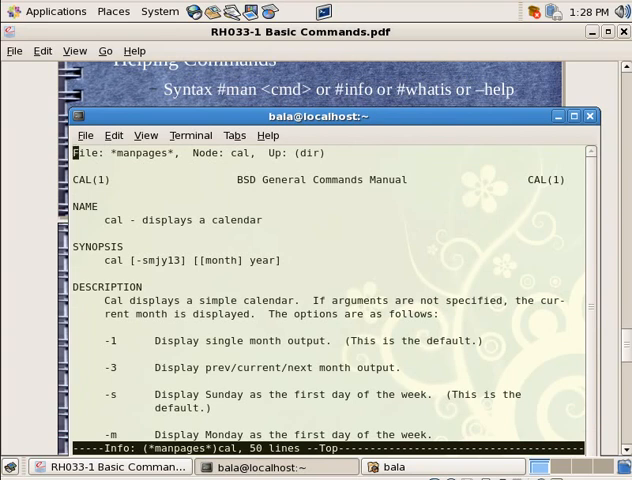
type("cal -3")
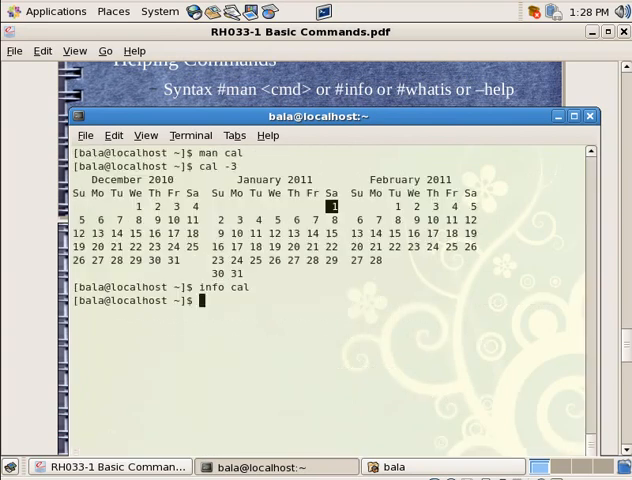
type("what")
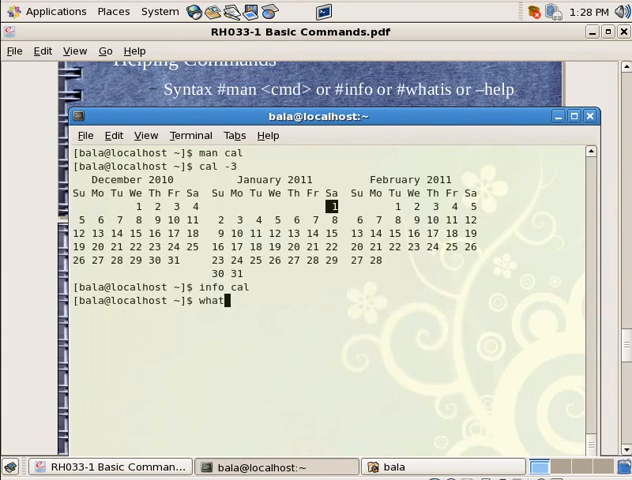
key("Return")
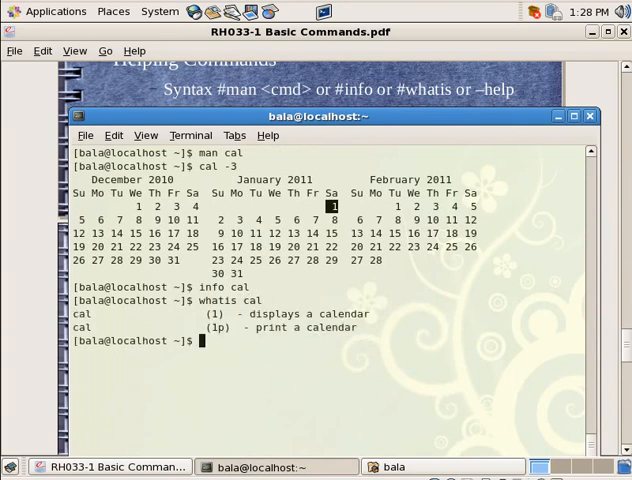
mouse_move(270, 288)
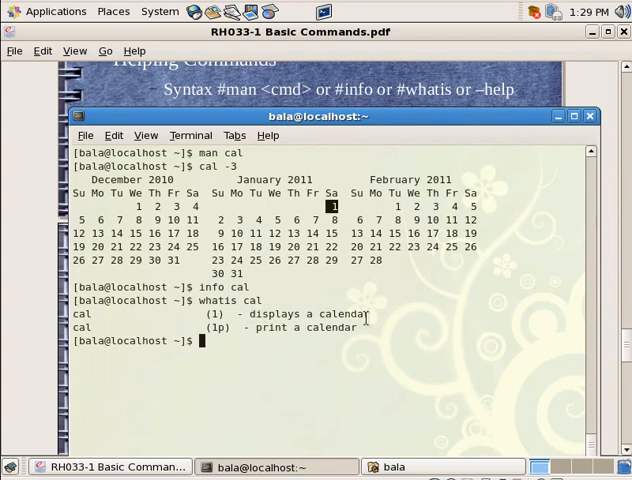
mouse_move(304, 350)
type("-")
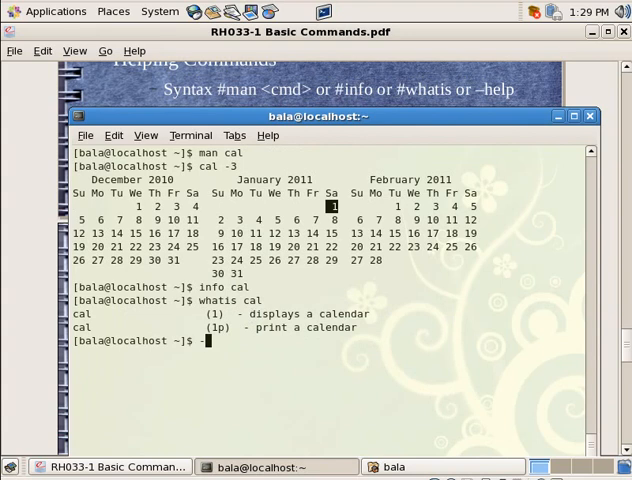
Run cal --help and cal -help, getting an invalid-option error and usage line
type("cal")
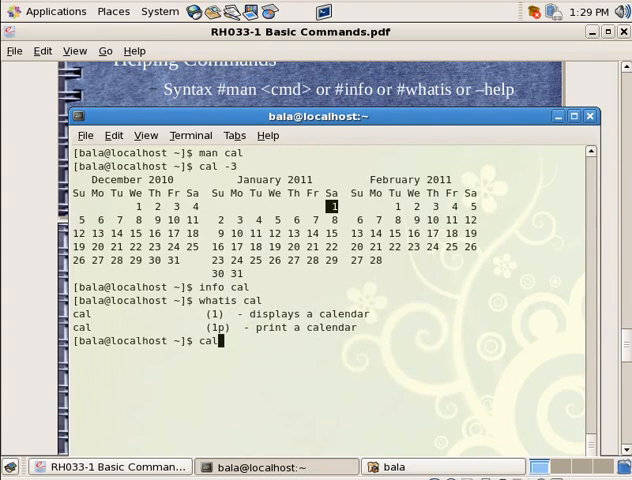
type("--h")
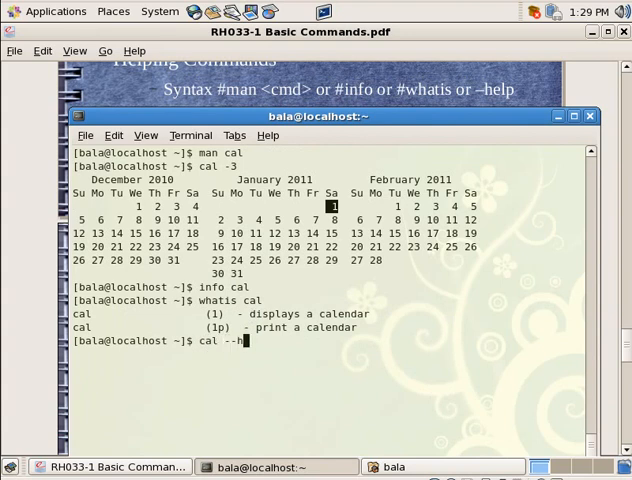
key("Return")
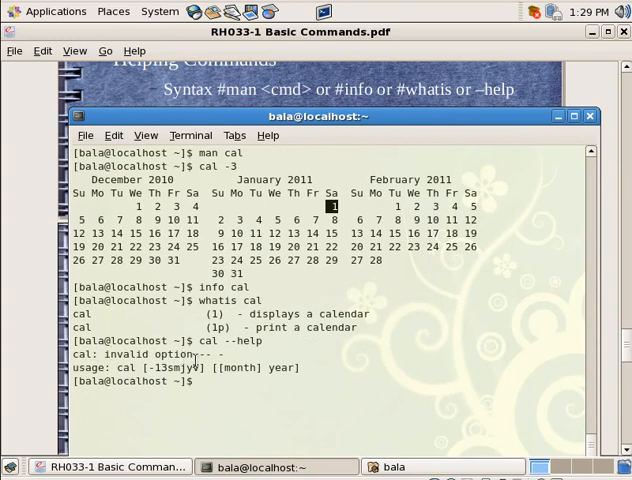
type("cal -help")
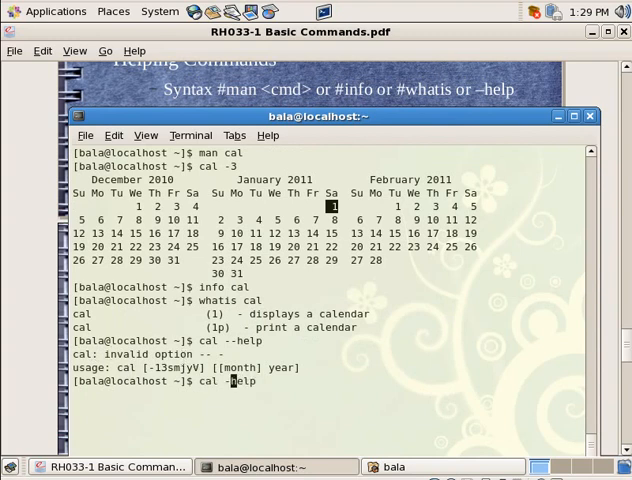
key("Return")
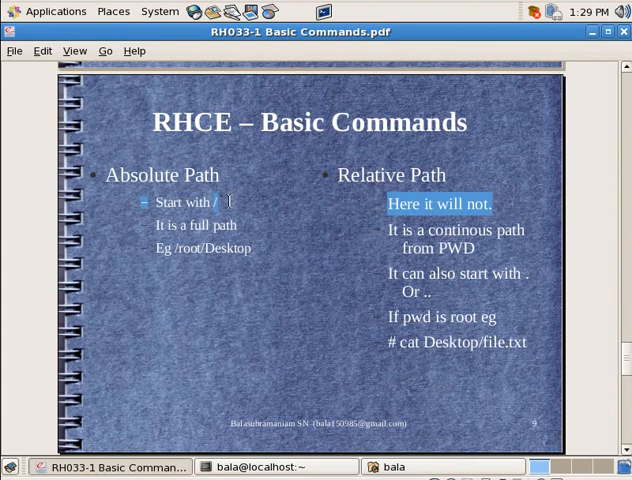
mouse_move(176, 248)
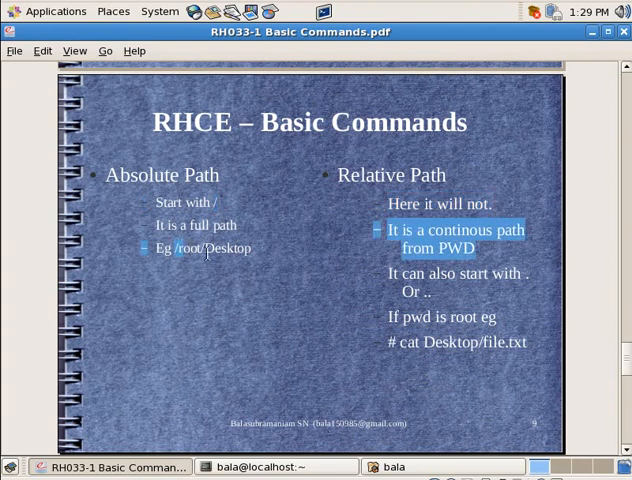
mouse_move(412, 210)
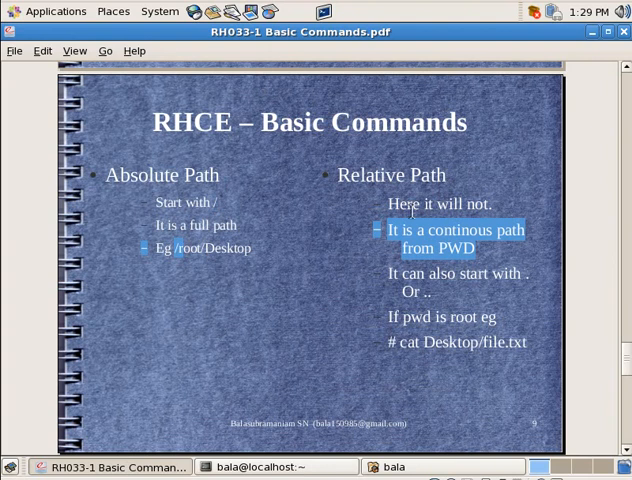
mouse_move(424, 238)
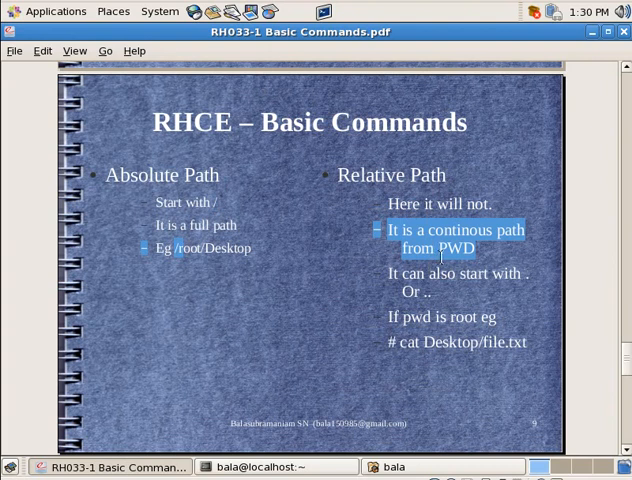
mouse_move(430, 276)
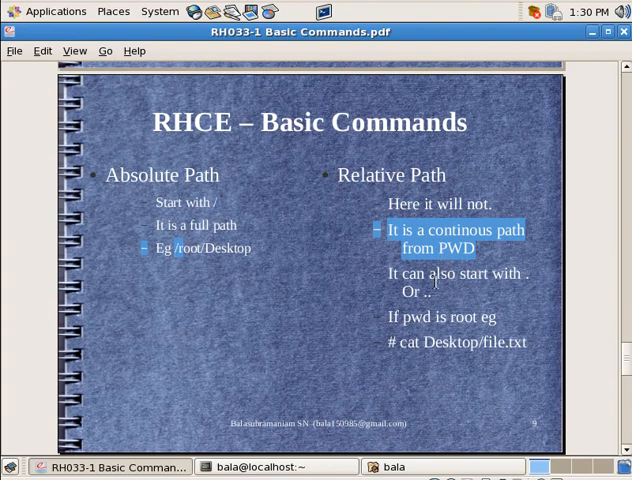
mouse_move(488, 284)
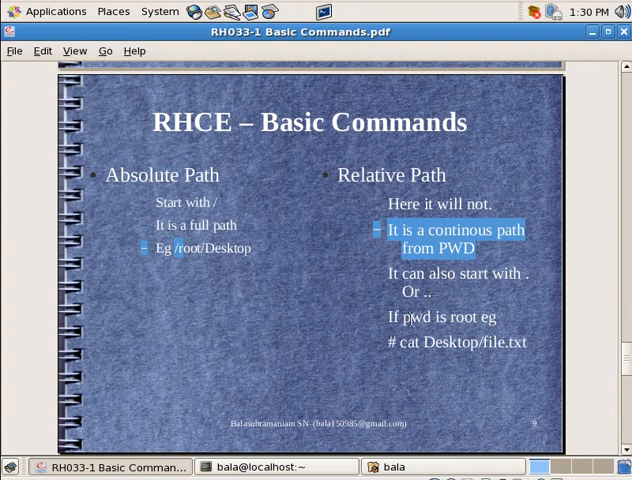
Scroll the slides to the Absolute Path vs Relative Path comparison
scroll("down", 3)
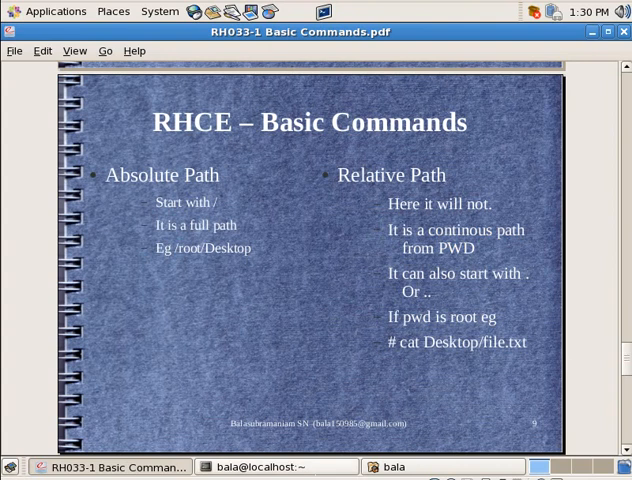
mouse_move(288, 326)
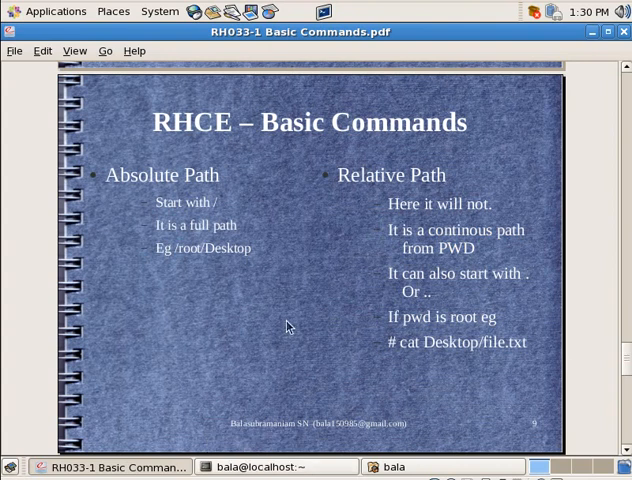
mouse_move(276, 444)
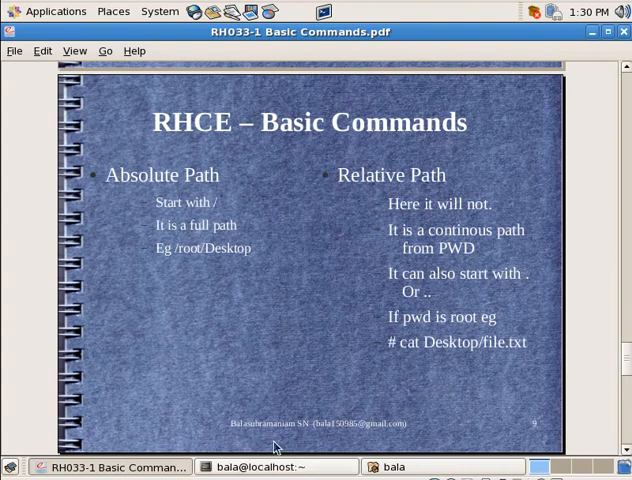
In the terminal, confirm /home/bala with pwd and list its contents with ll
left_click(268, 466)
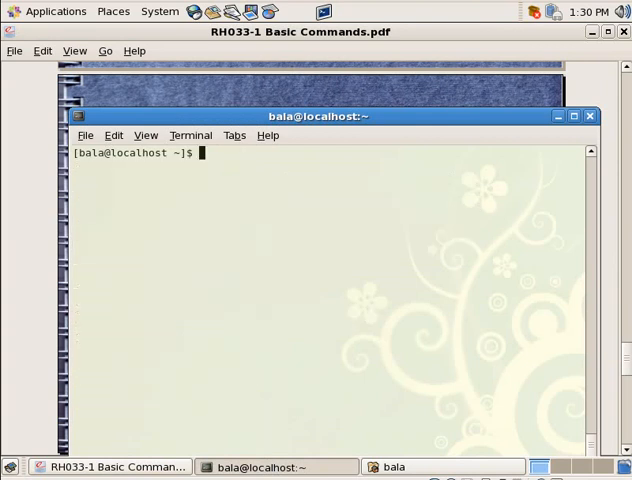
type("ls")
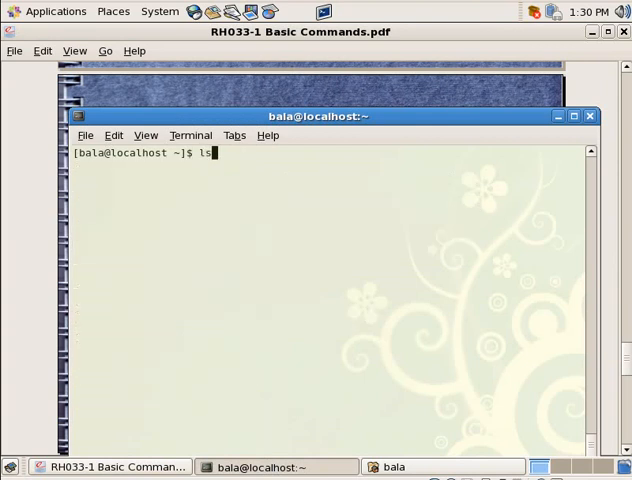
type("pwd")
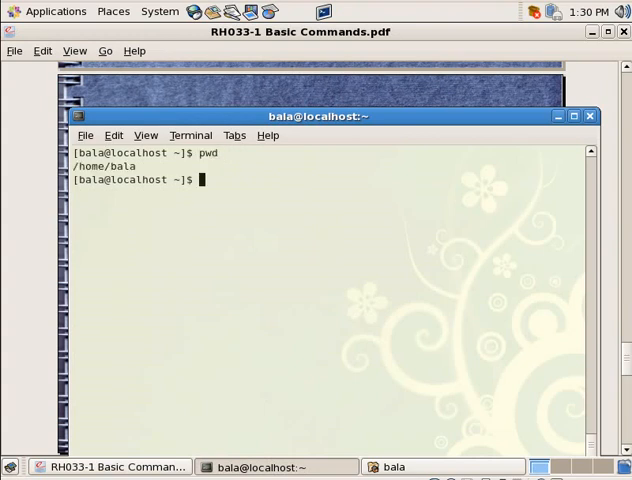
type("cd")
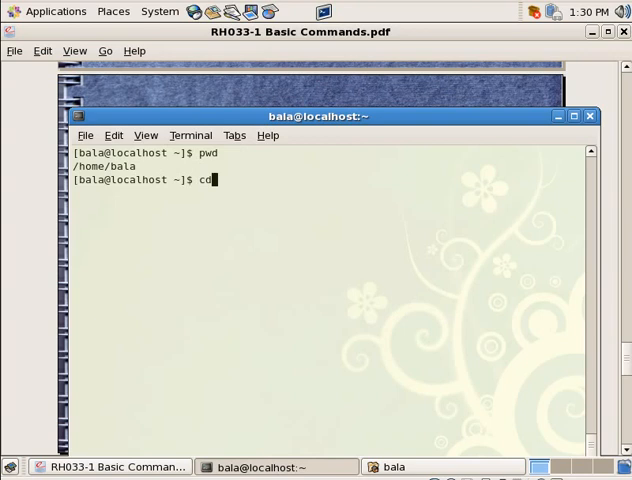
type("Desktop/")
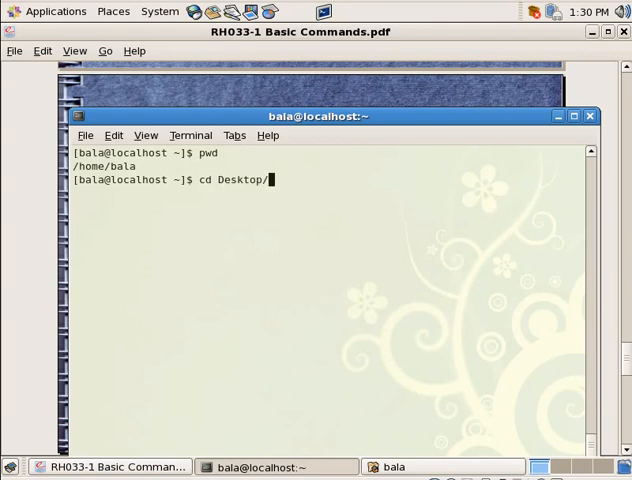
key("BackSpace")
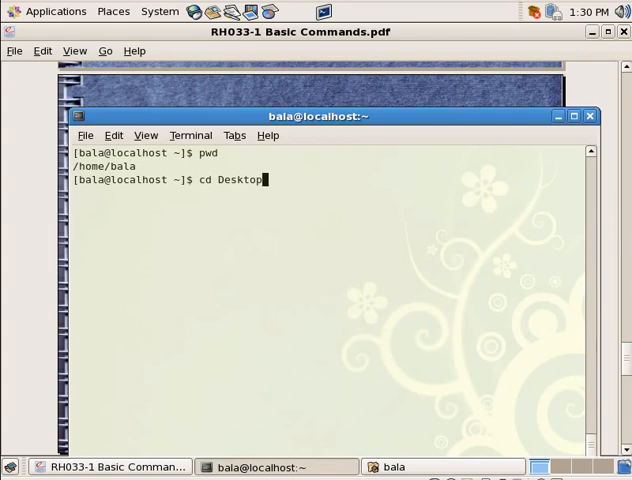
type("ll")
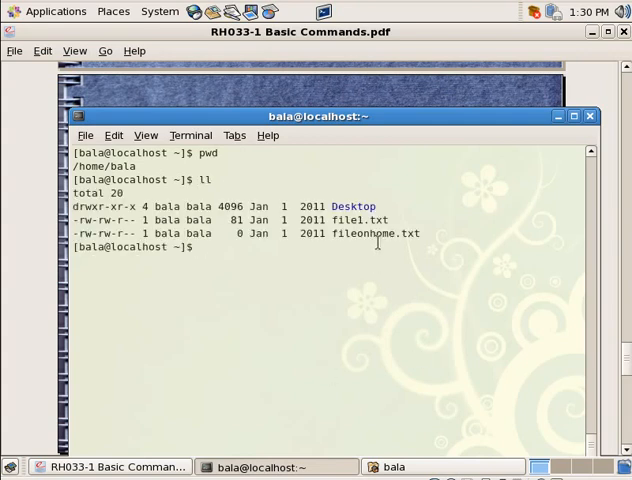
mouse_move(206, 284)
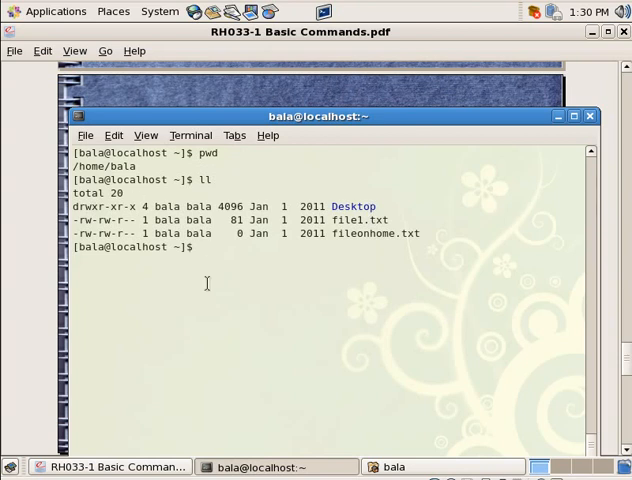
Compose cd /home/bala/Desktop/ as an absolute path, then return to the directory-structure slide
type("cd Desktop/")
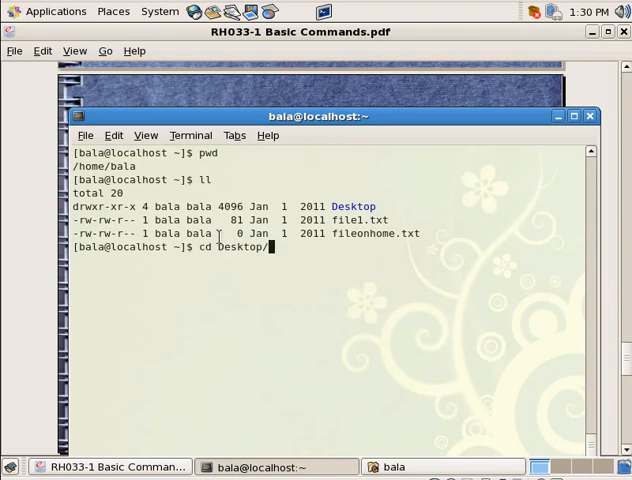
key("BackSpace")
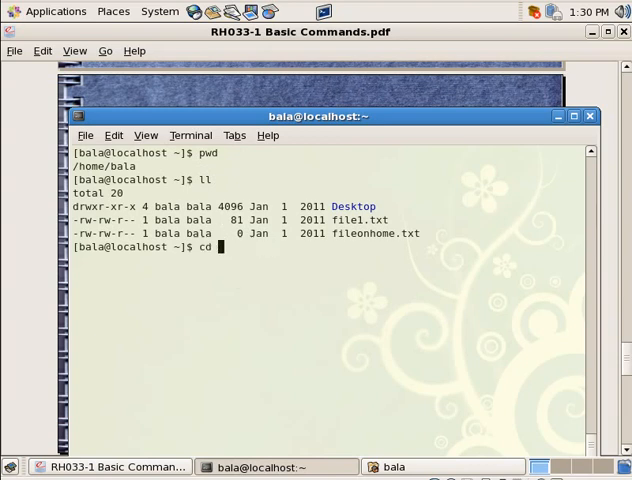
type("/home/bala/")
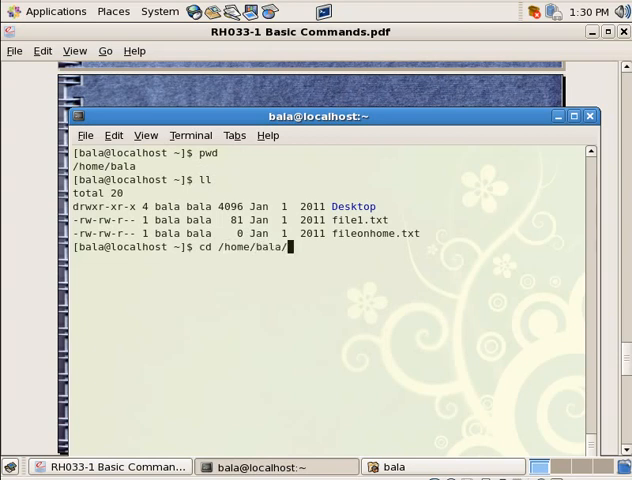
type("Desktop/")
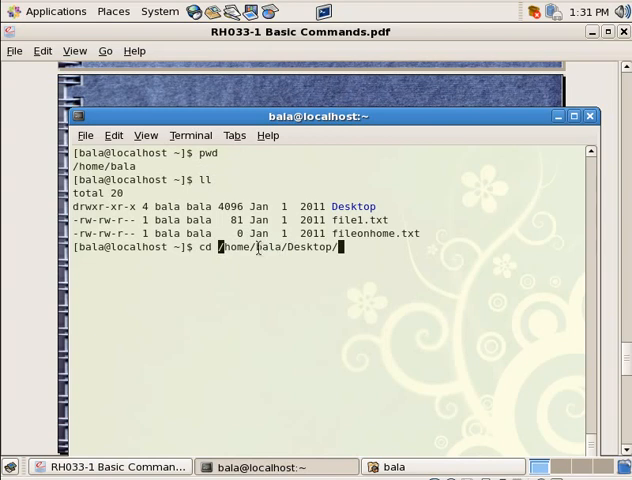
mouse_move(302, 246)
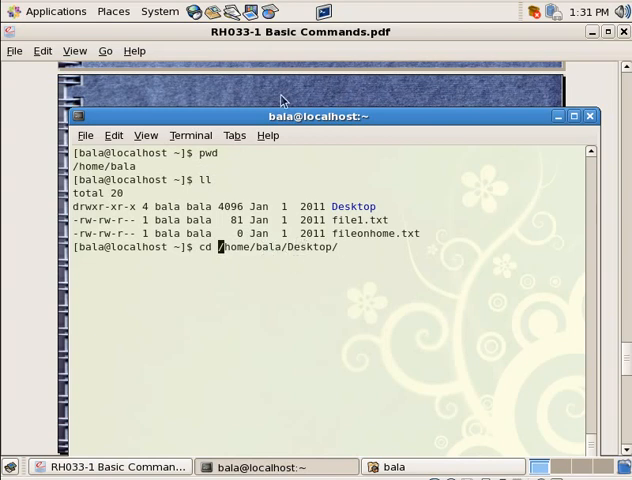
left_click(108, 464)
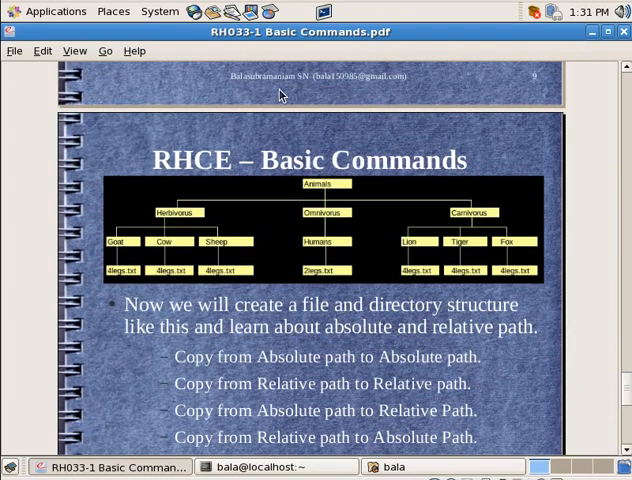
scroll("down", 3)
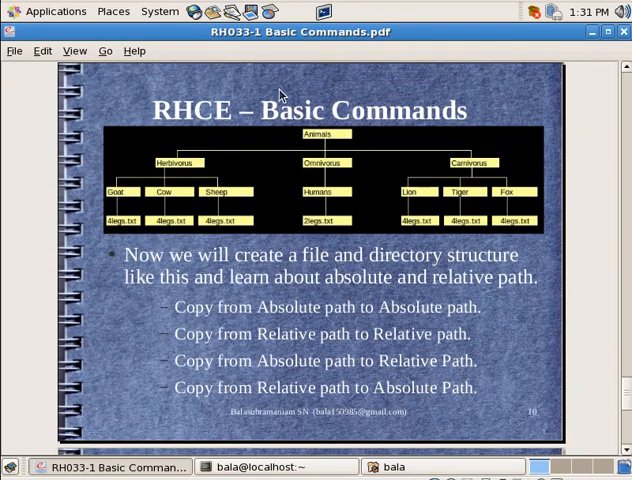